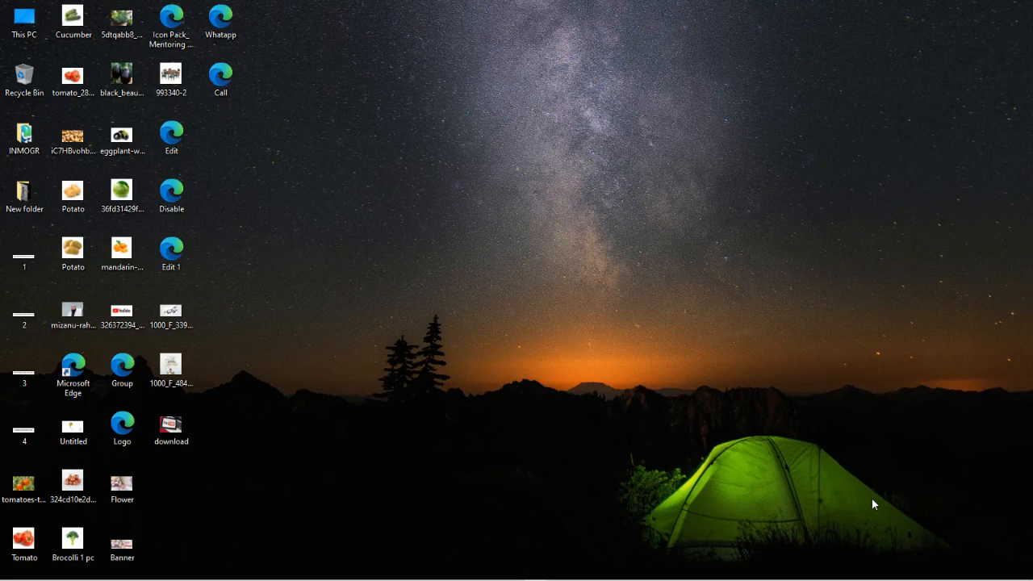
mouse_move(868, 469)
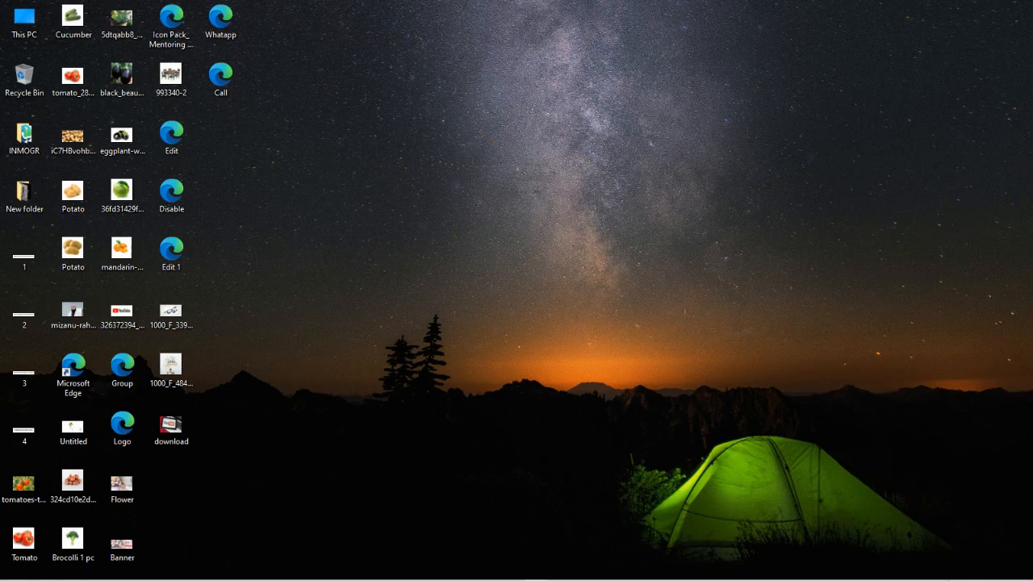
Open the Windows search panel from the taskbar.
left_click(871, 567)
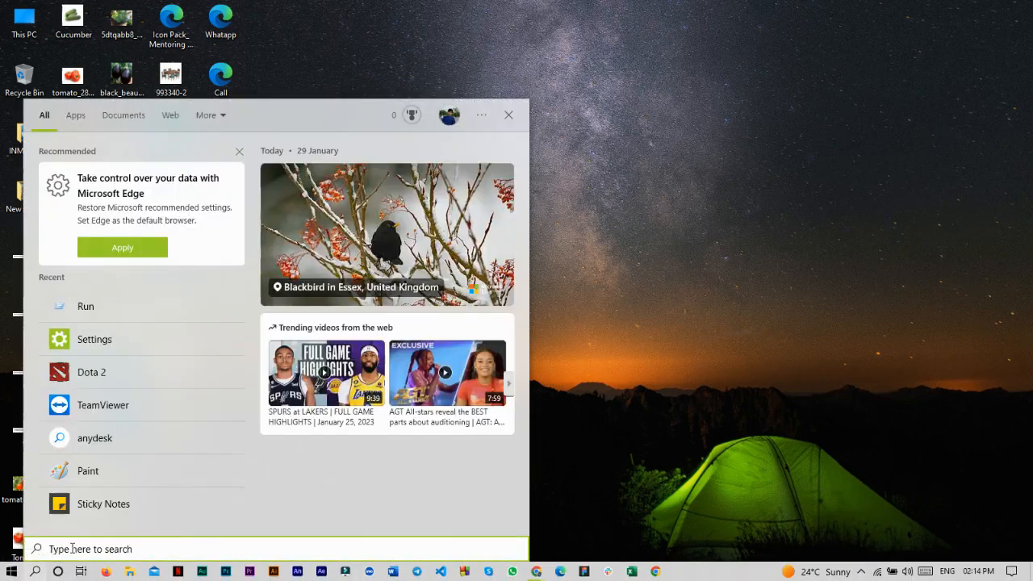
Search for Settings and check Windows Update under Update & Security, where updates are paused.
type("settings")
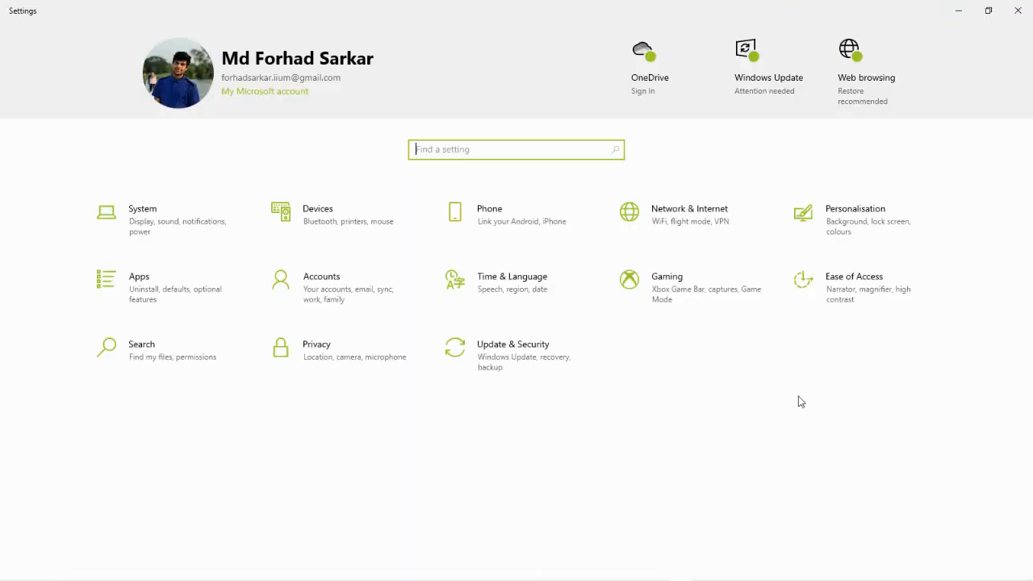
mouse_move(510, 361)
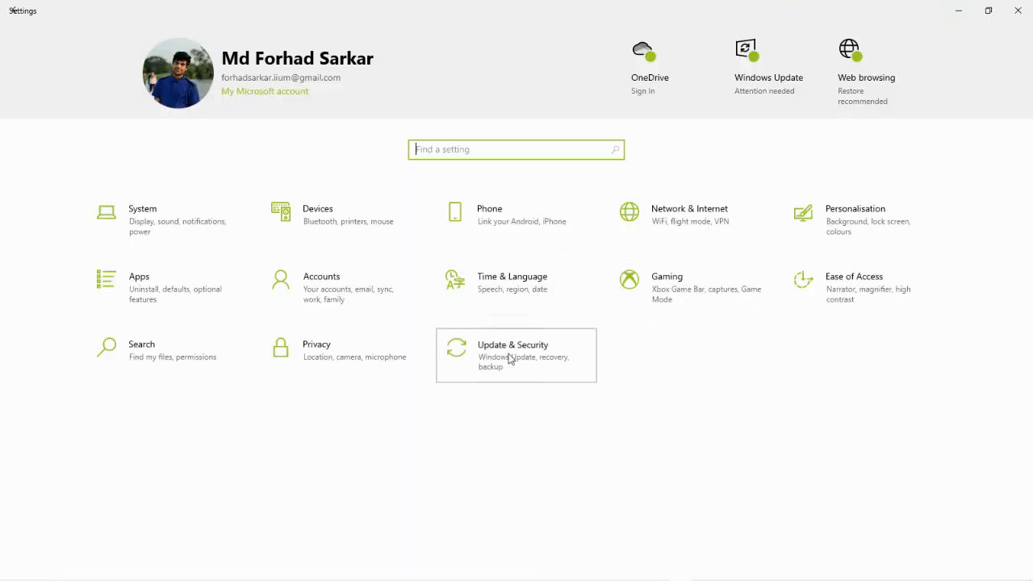
left_click(513, 355)
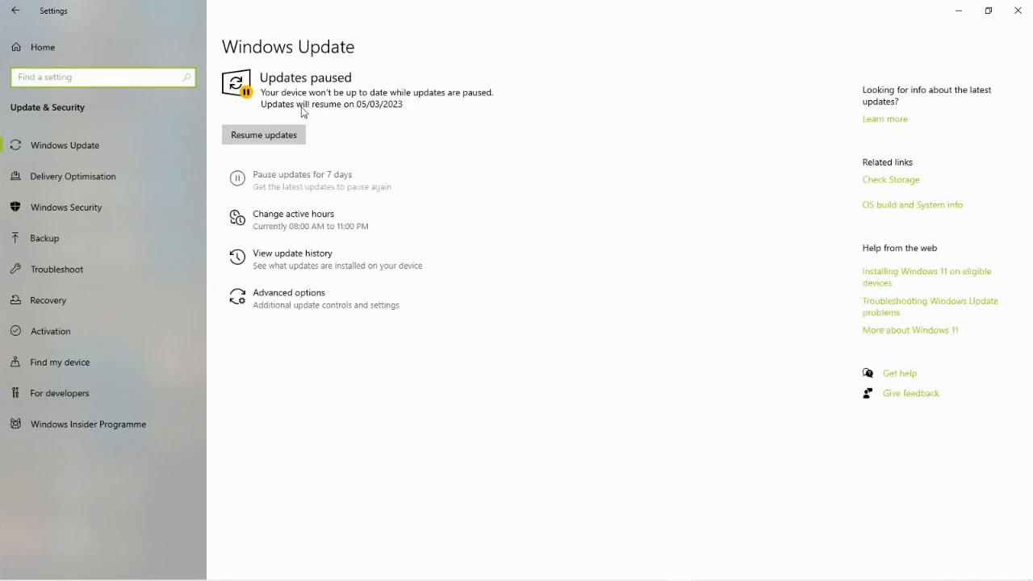
mouse_move(327, 113)
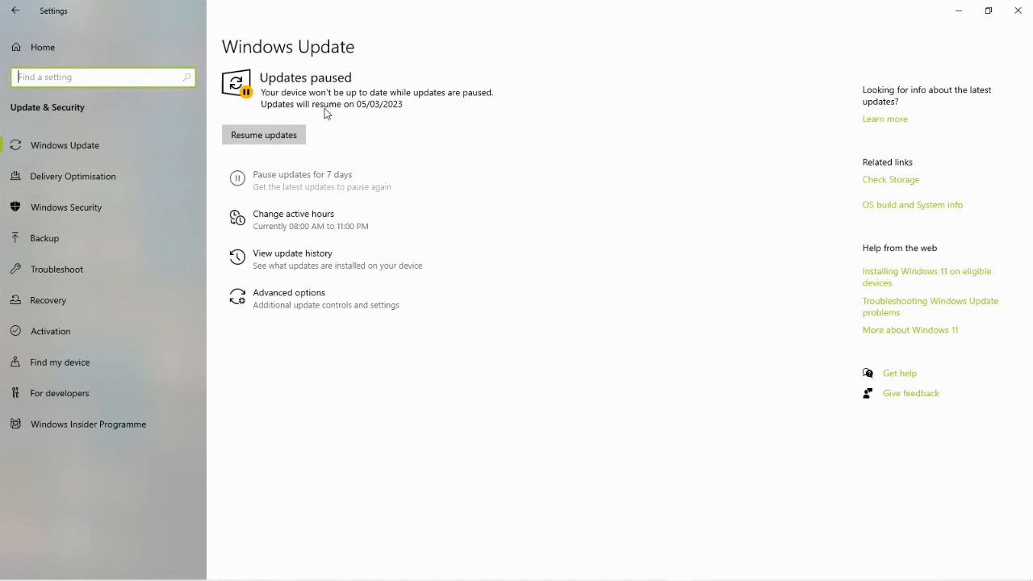
mouse_move(286, 146)
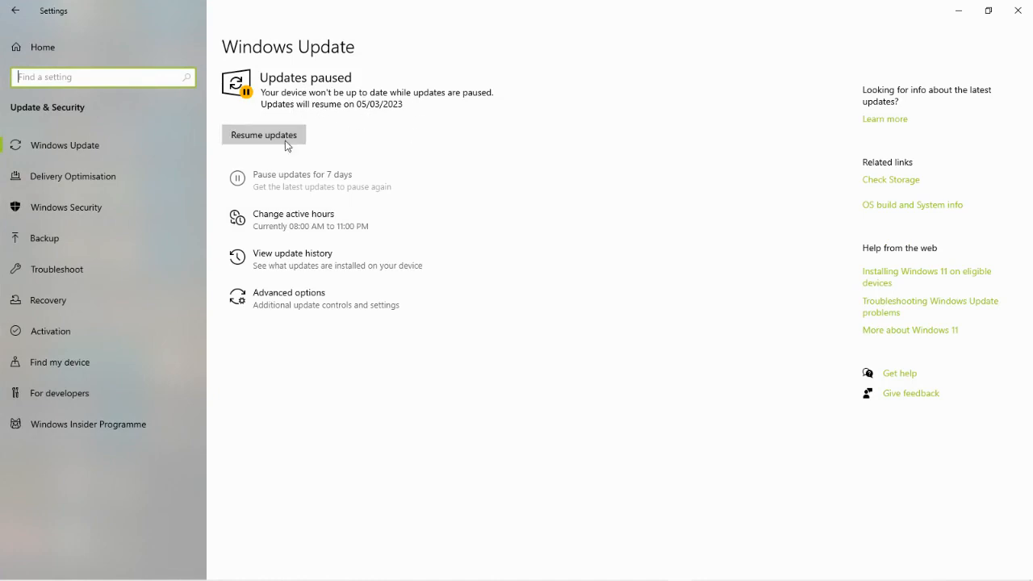
mouse_move(340, 129)
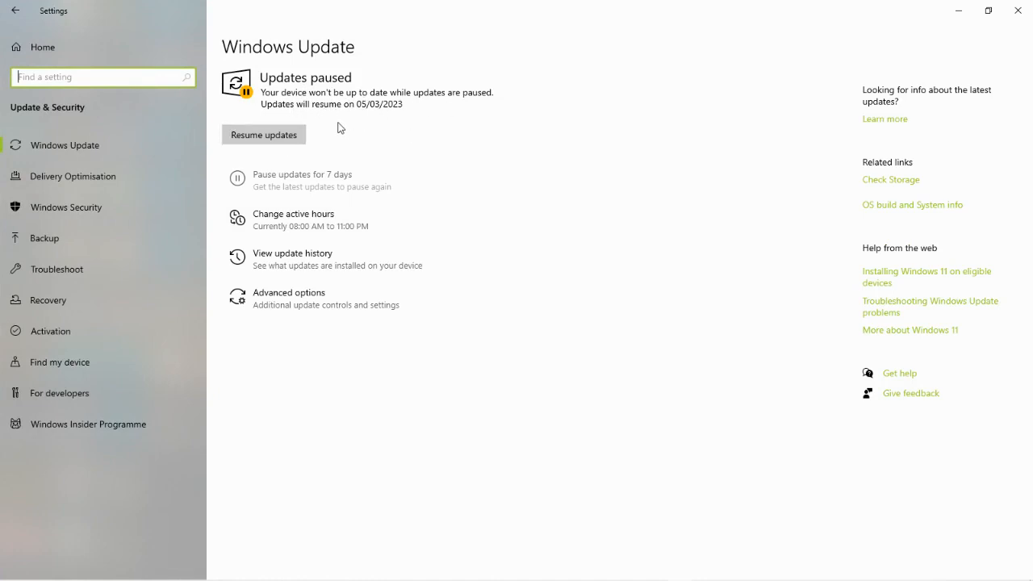
mouse_move(259, 145)
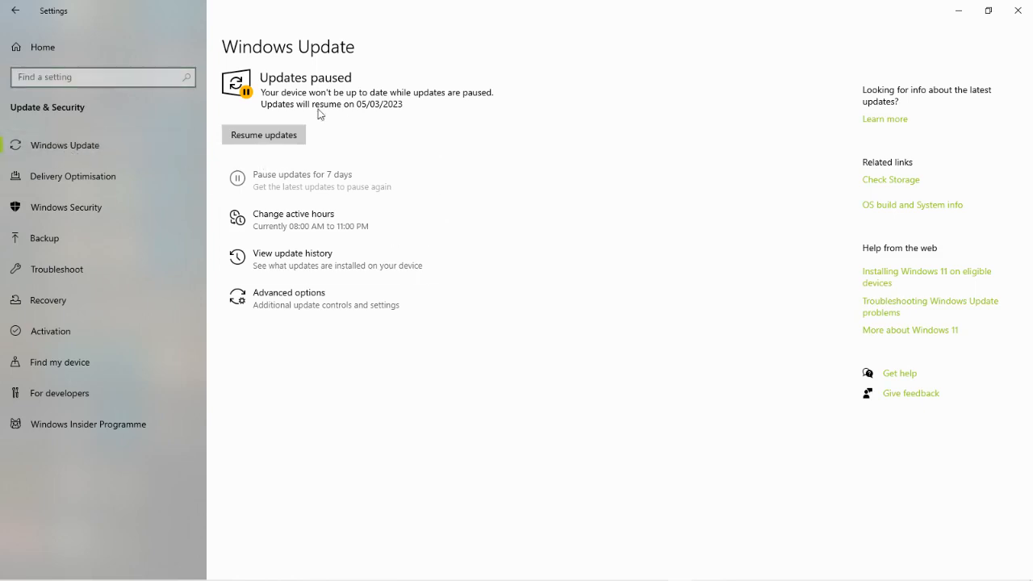
mouse_move(583, 220)
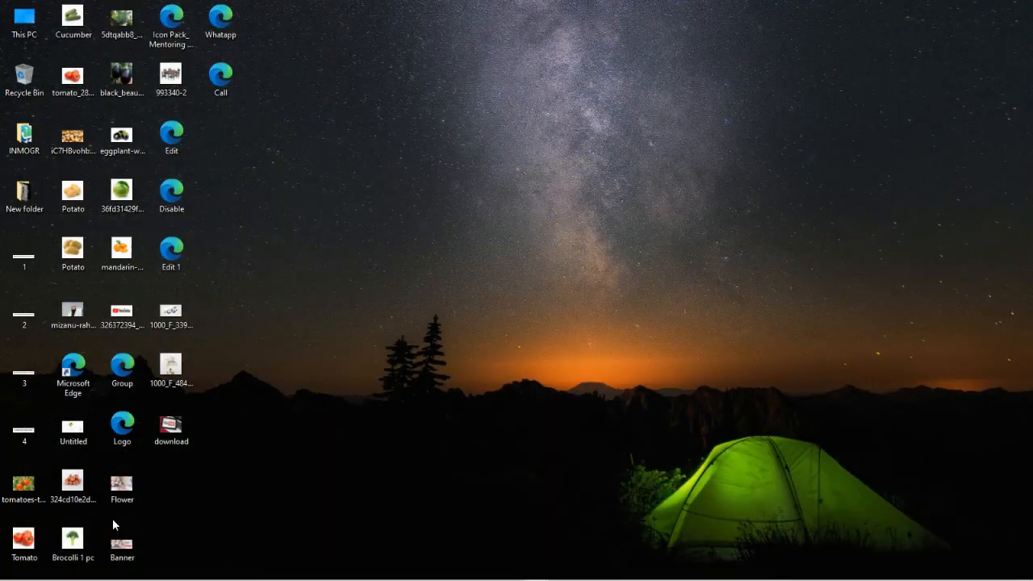
Launch the Services console by running services.msc from the Run dialog.
left_click(12, 579)
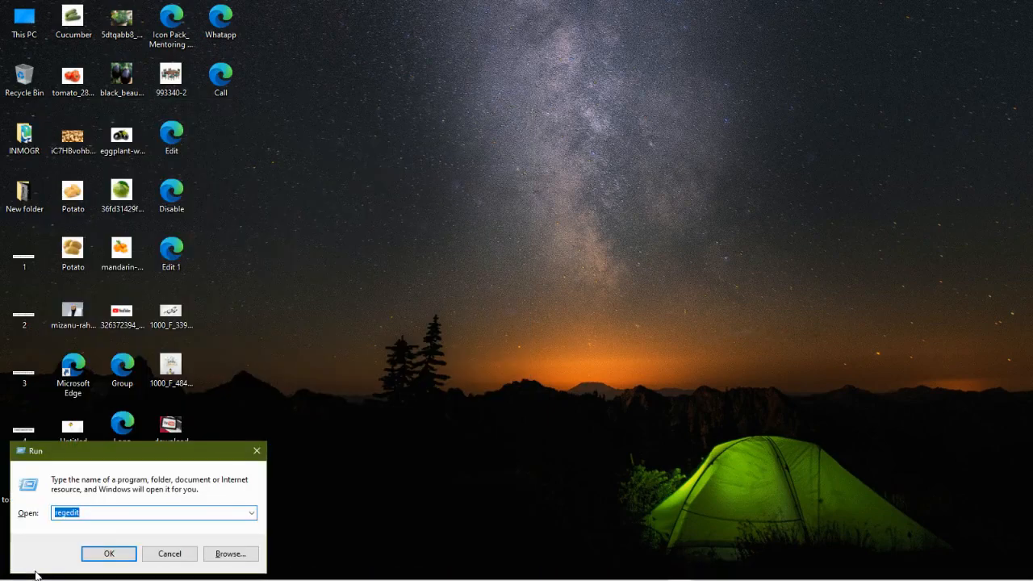
type("re")
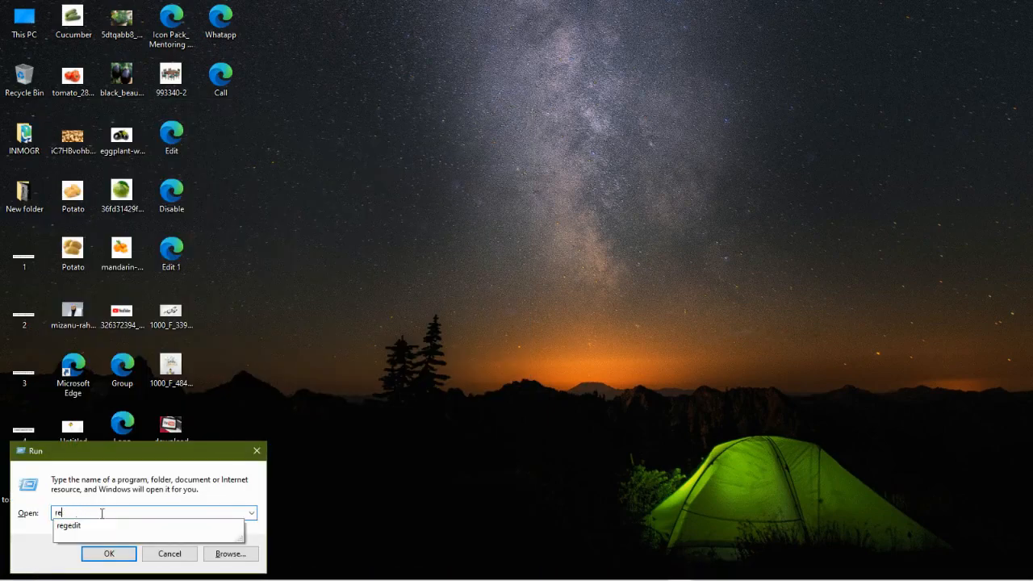
type("service")
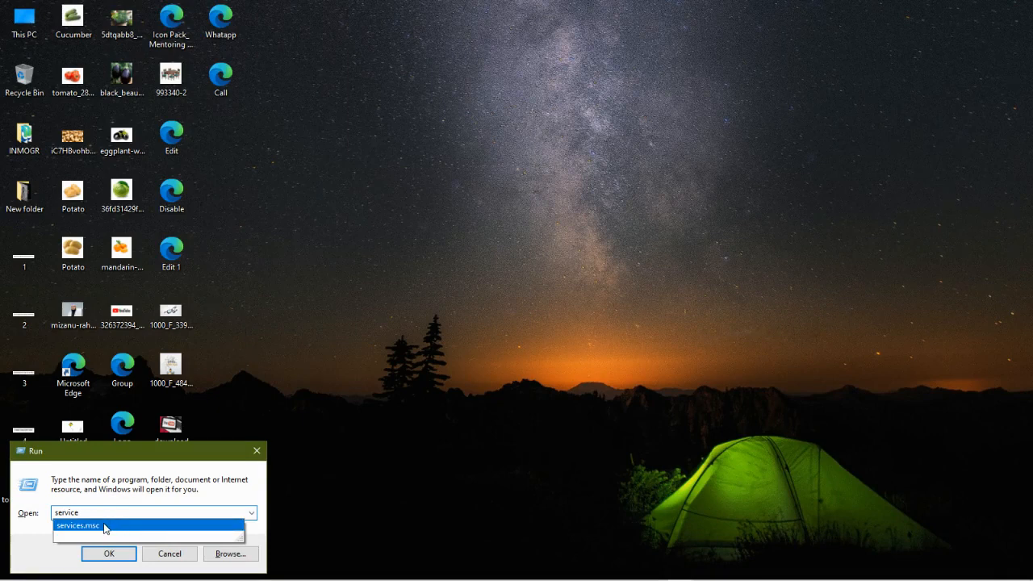
left_click(89, 523)
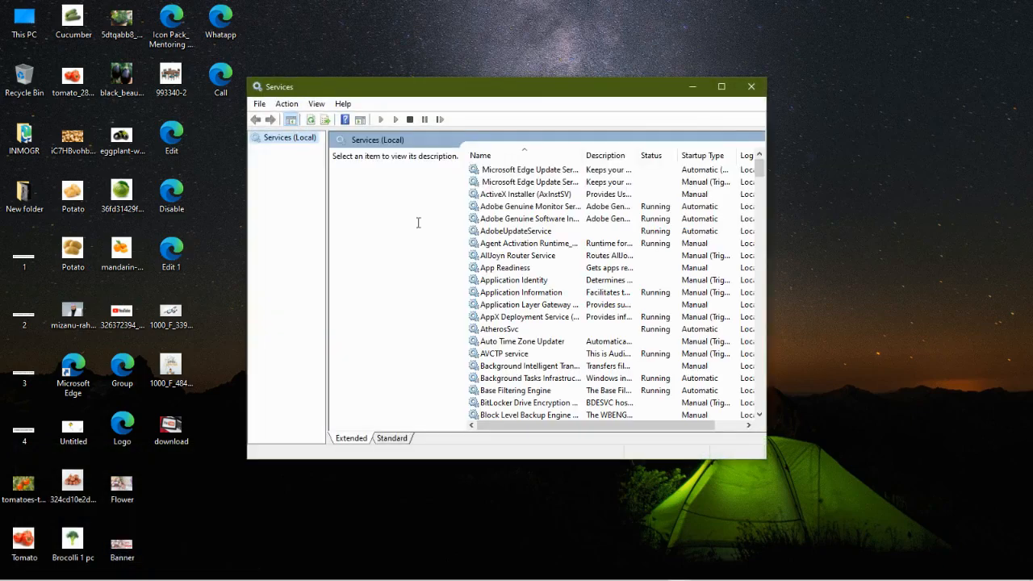
Maximize the Services console and bring up the Windows Update service's context menu.
scroll("down", 3)
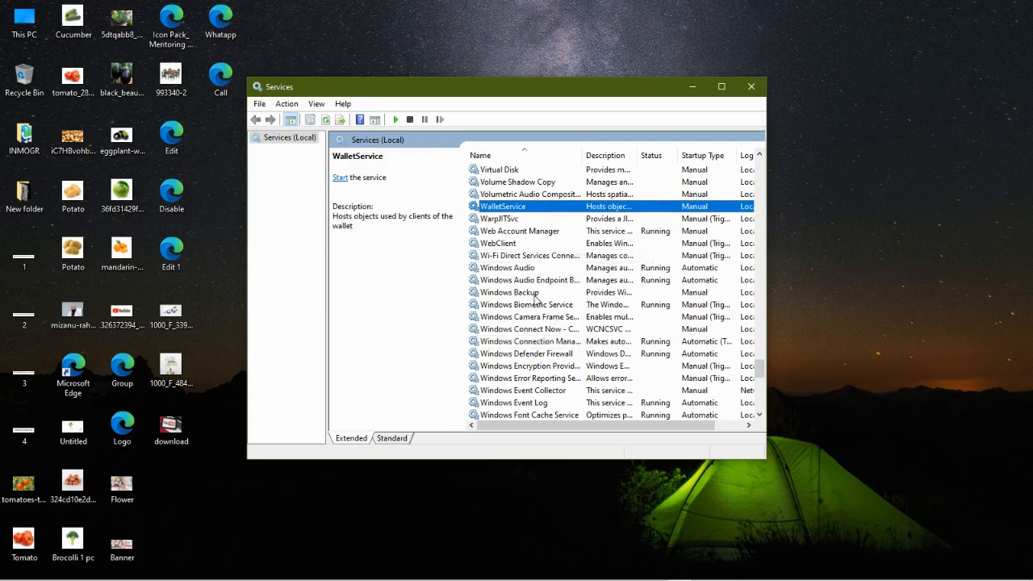
scroll("down", 3)
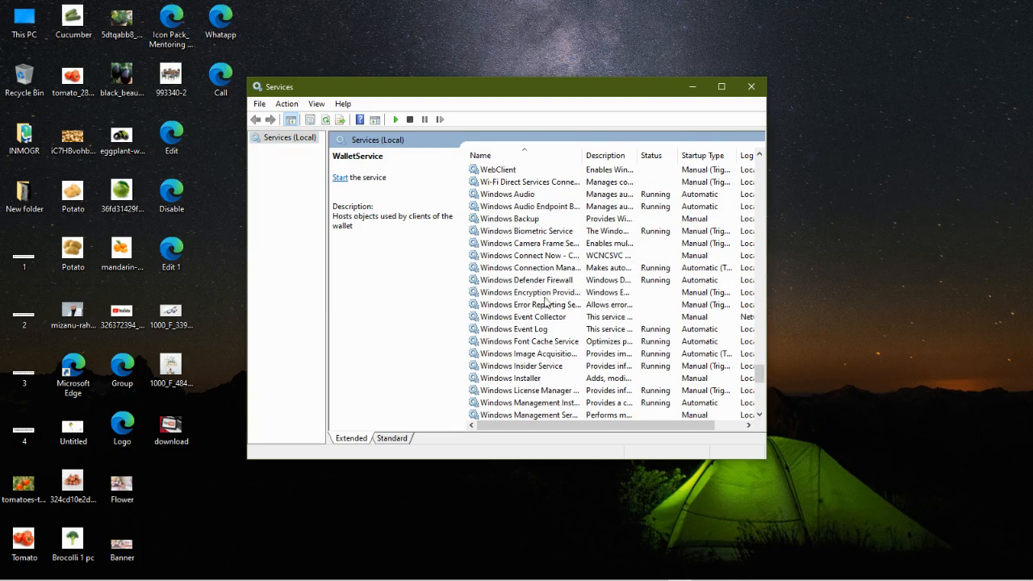
scroll("down", 3)
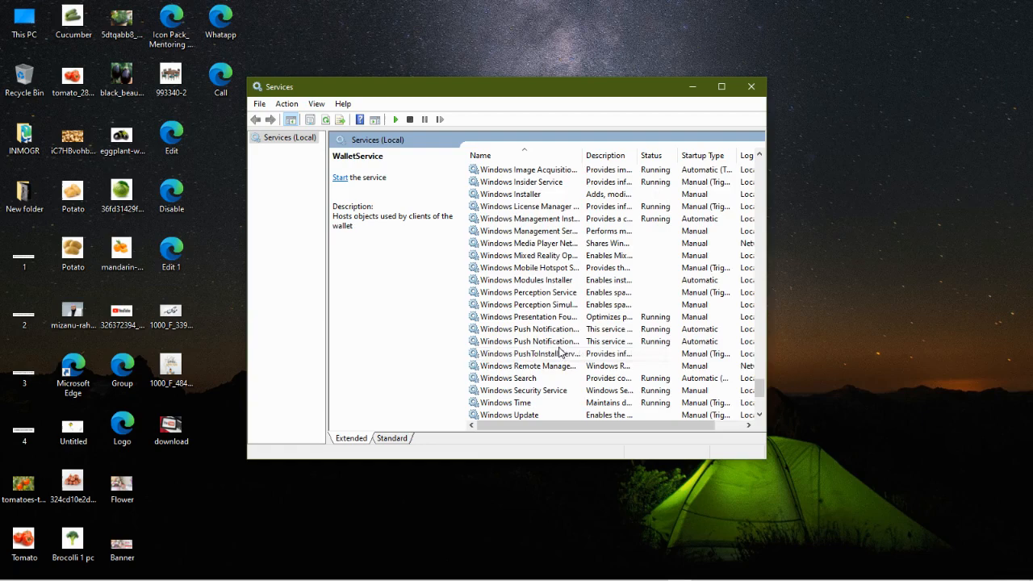
left_click(720, 86)
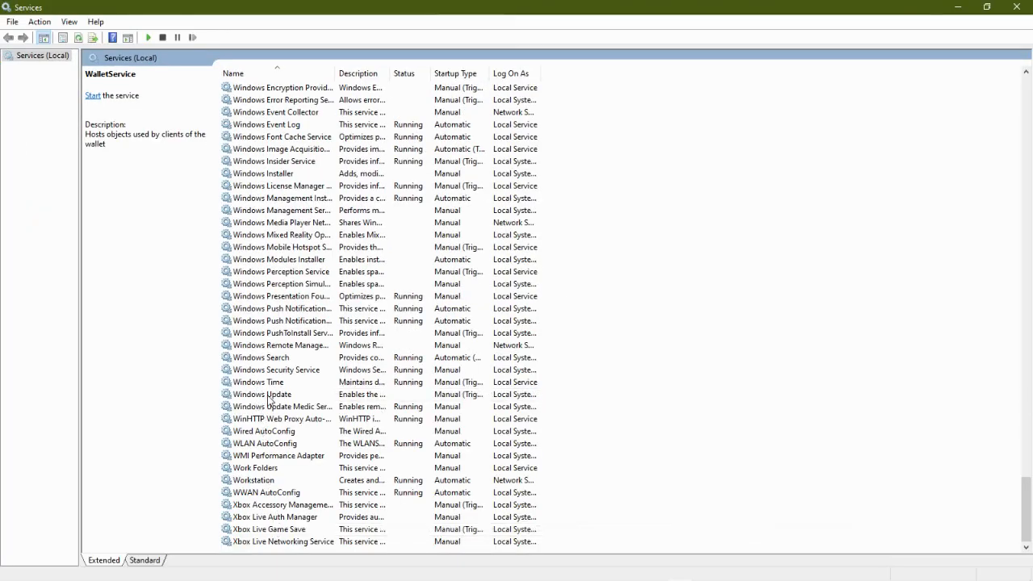
right_click(263, 394)
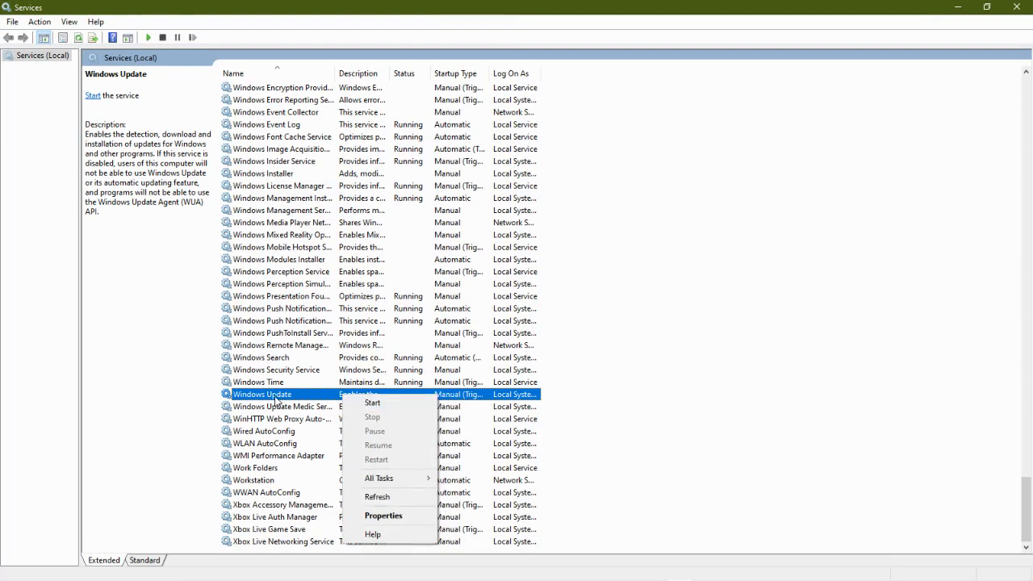
Set the Windows Update service's startup type to Disabled and close Services.
left_click(383, 516)
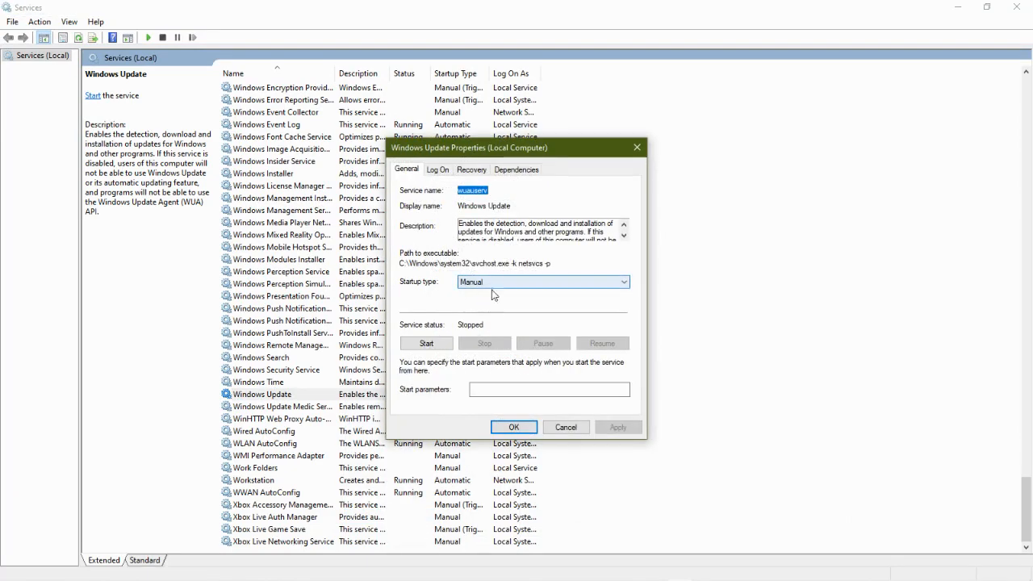
left_click(541, 281)
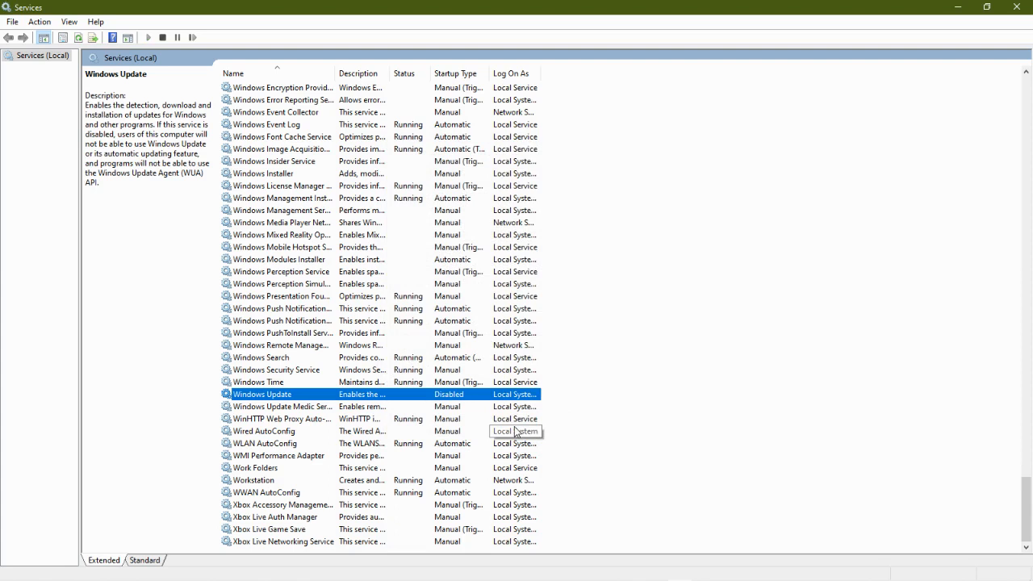
mouse_move(402, 365)
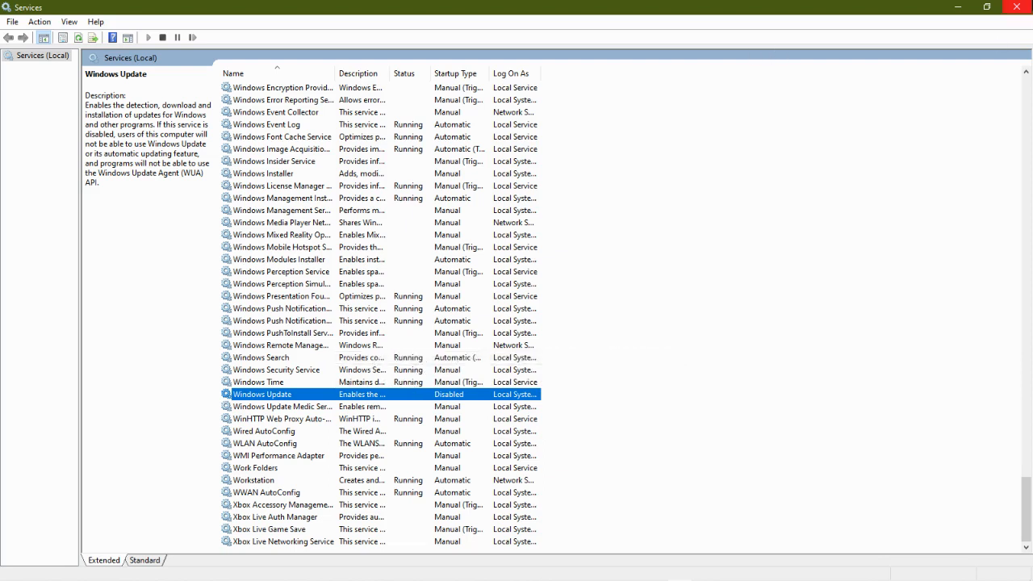
left_click(1016, 6)
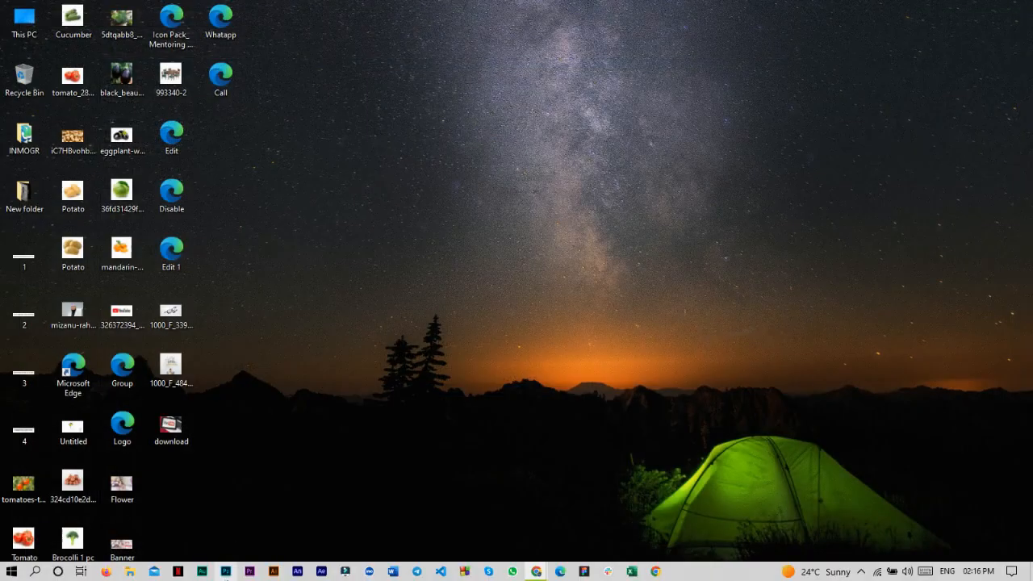
Launch Registry Editor with regedit from the Run dialog.
type("run")
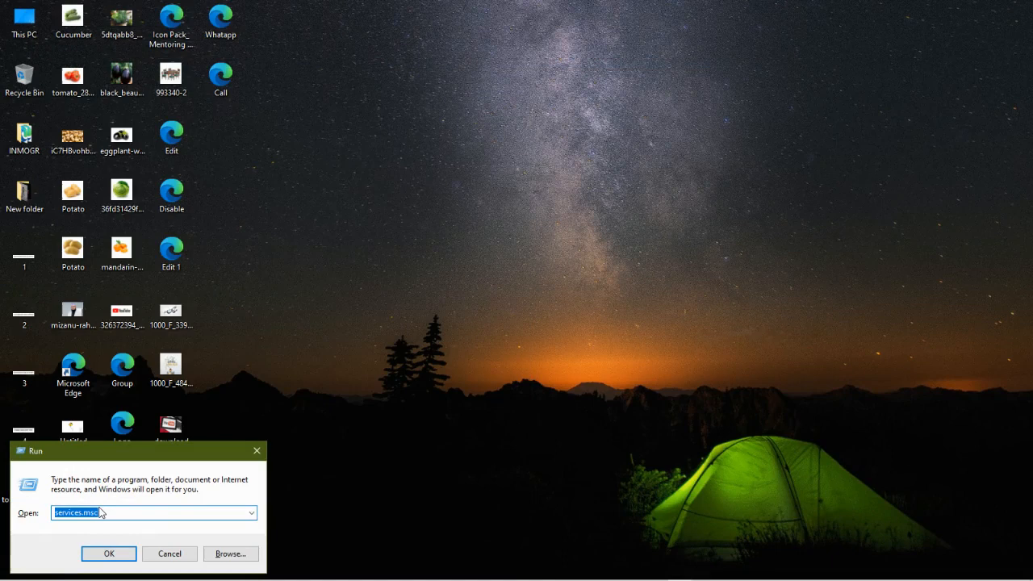
type("reg")
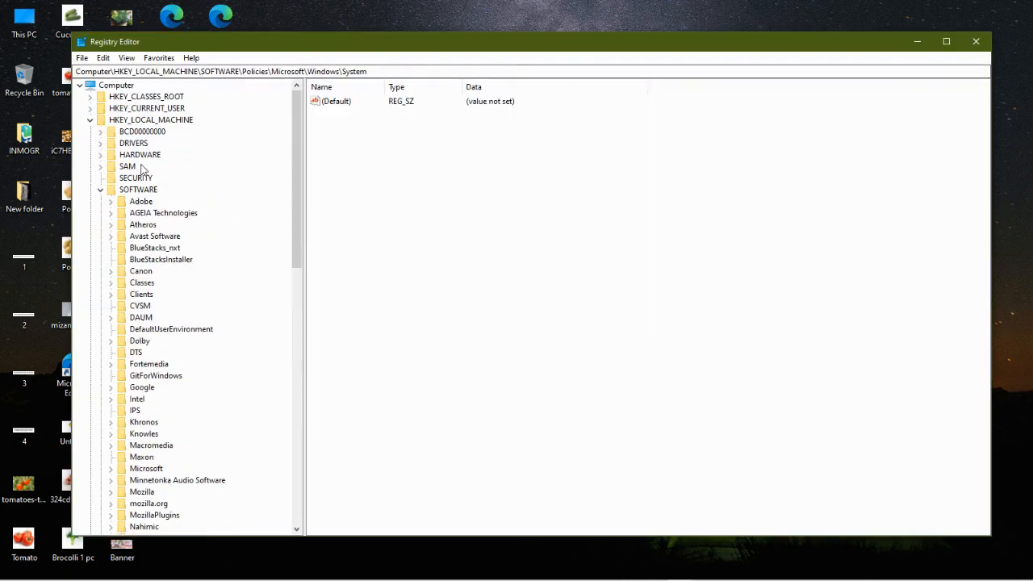
Navigate the registry tree to HKEY_LOCAL_MACHINE\SOFTWARE\Policies.
left_click(90, 120)
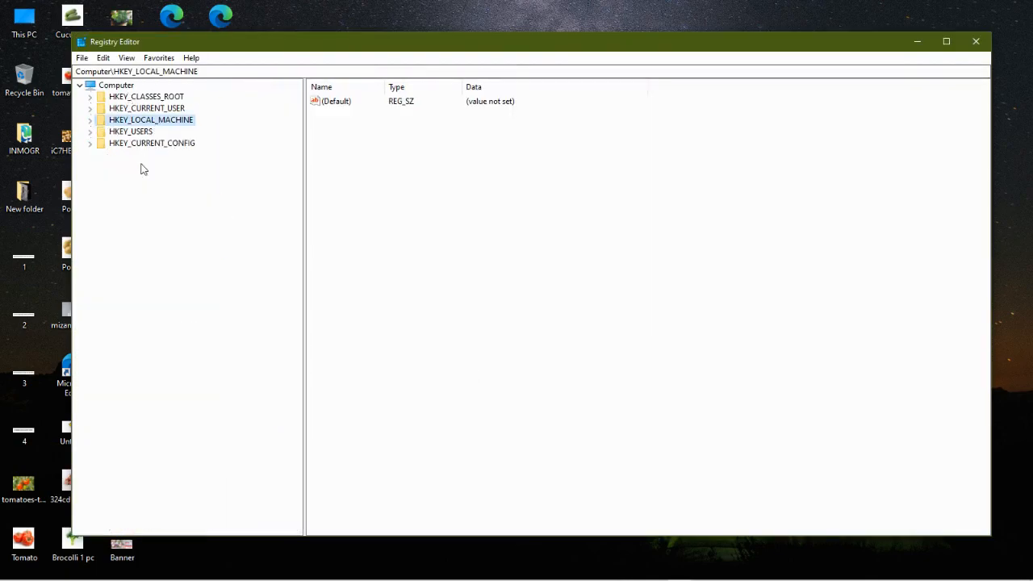
left_click(130, 132)
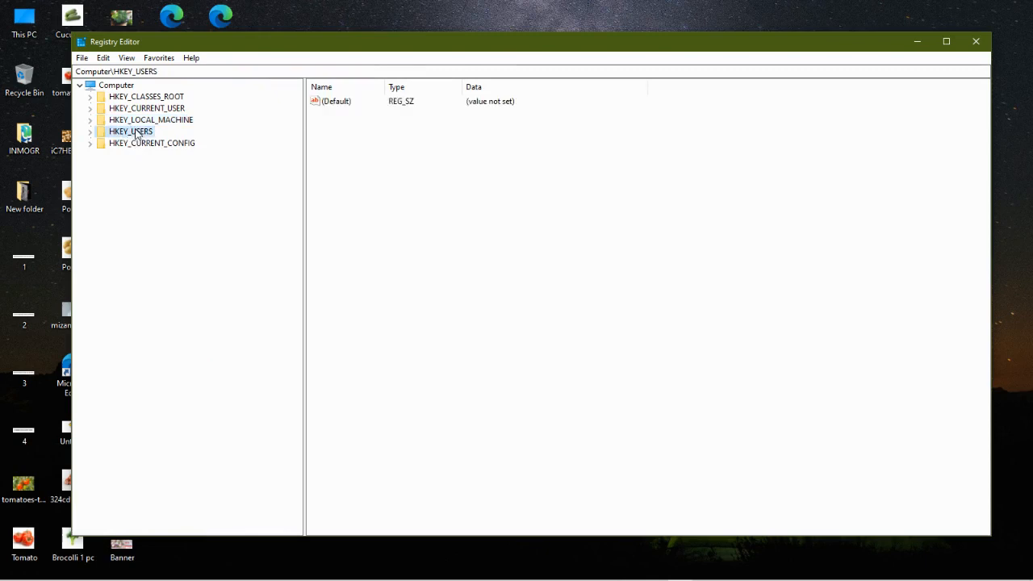
left_click(149, 120)
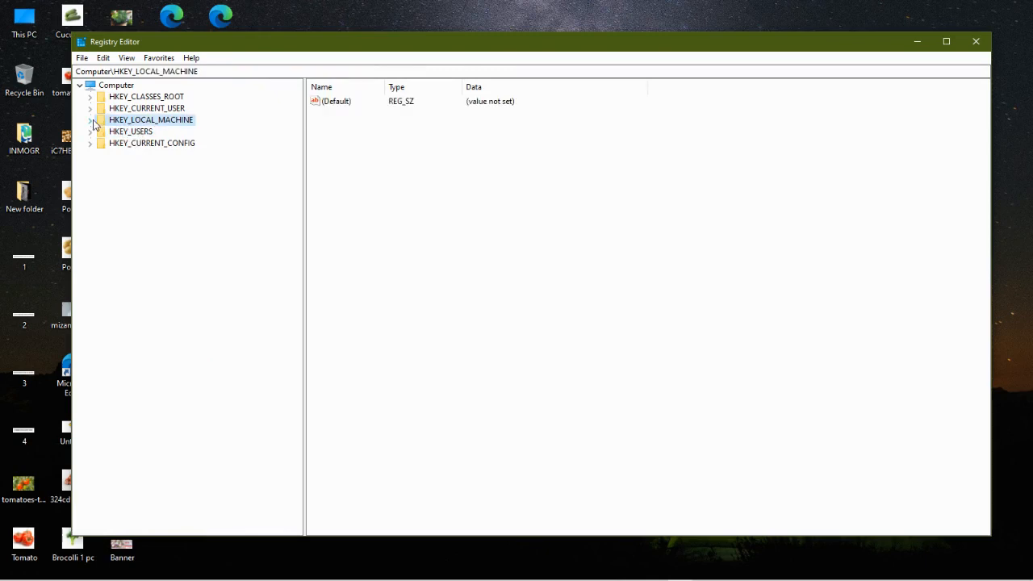
left_click(90, 119)
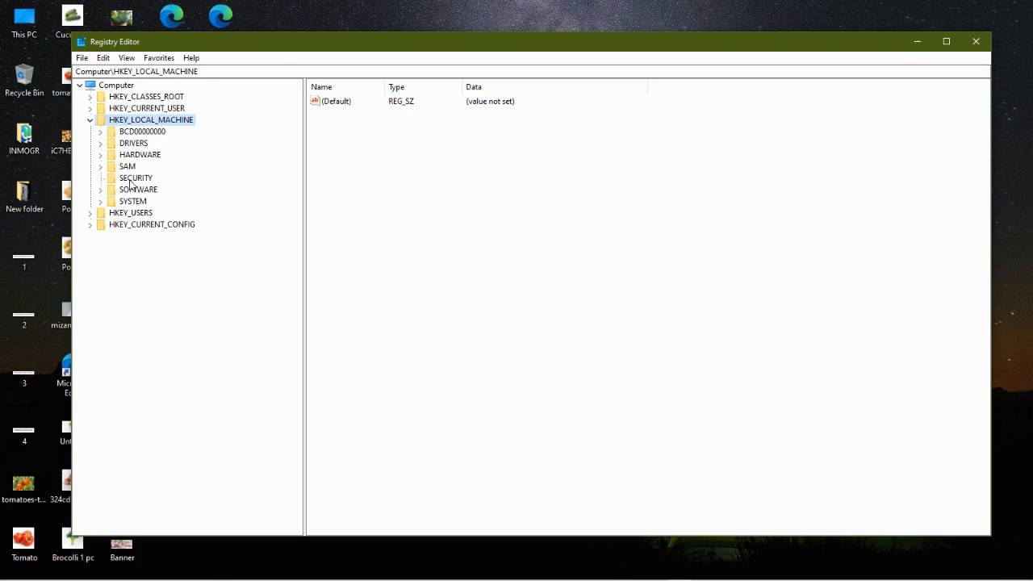
left_click(99, 189)
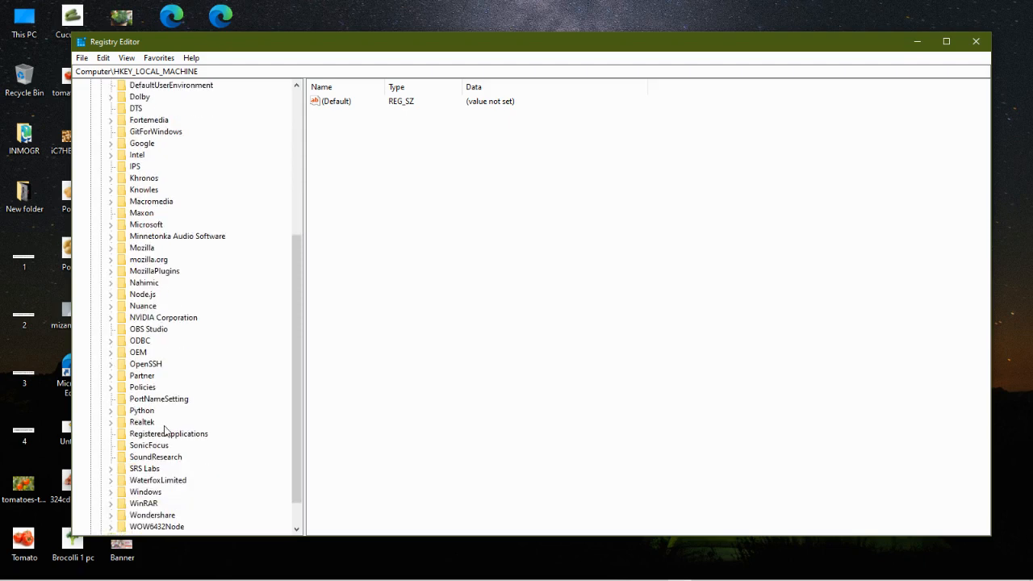
left_click(143, 387)
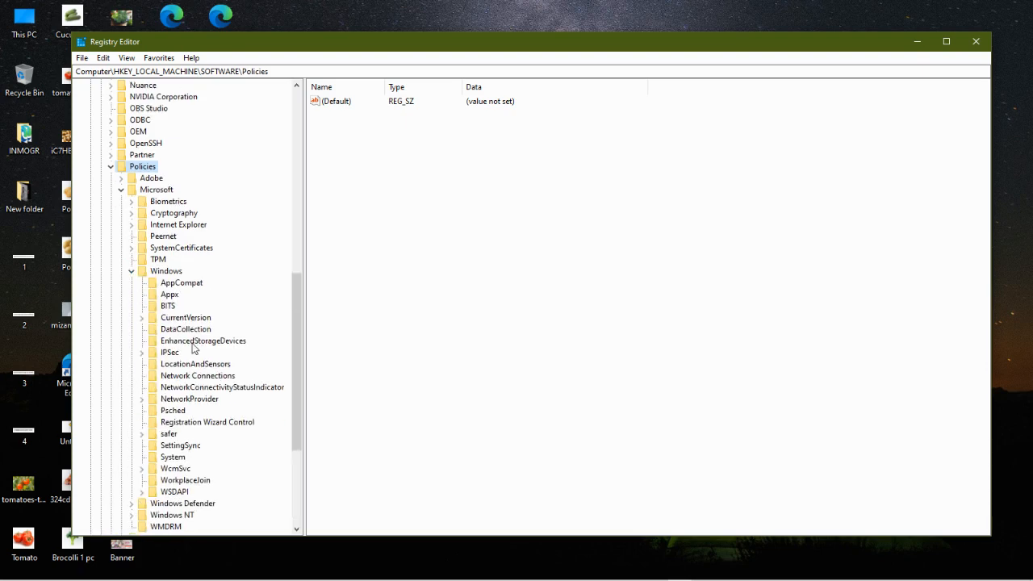
Create a new key under Policies\Microsoft\Windows and name it WindowsUpdate.
right_click(165, 270)
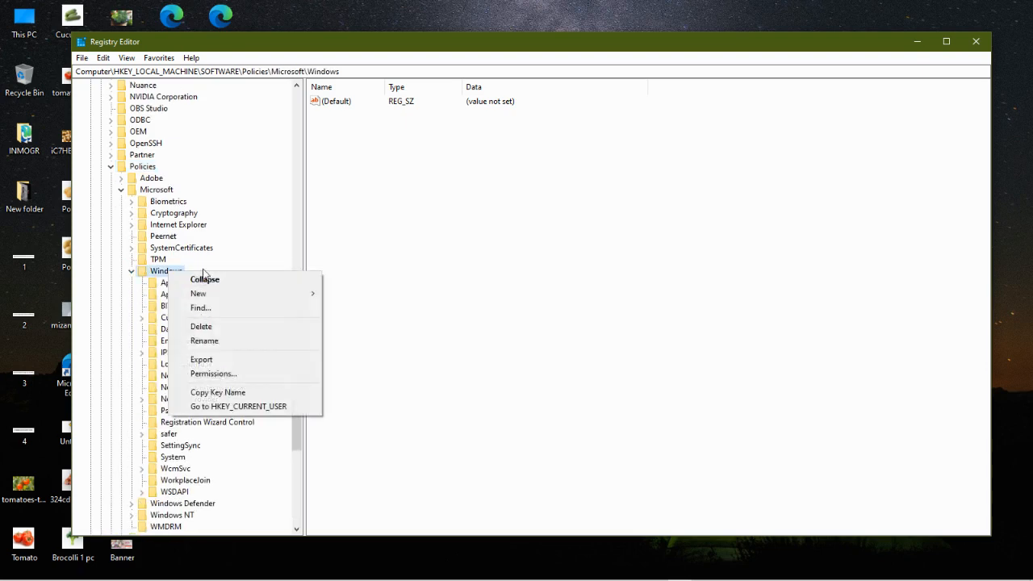
left_click(198, 293)
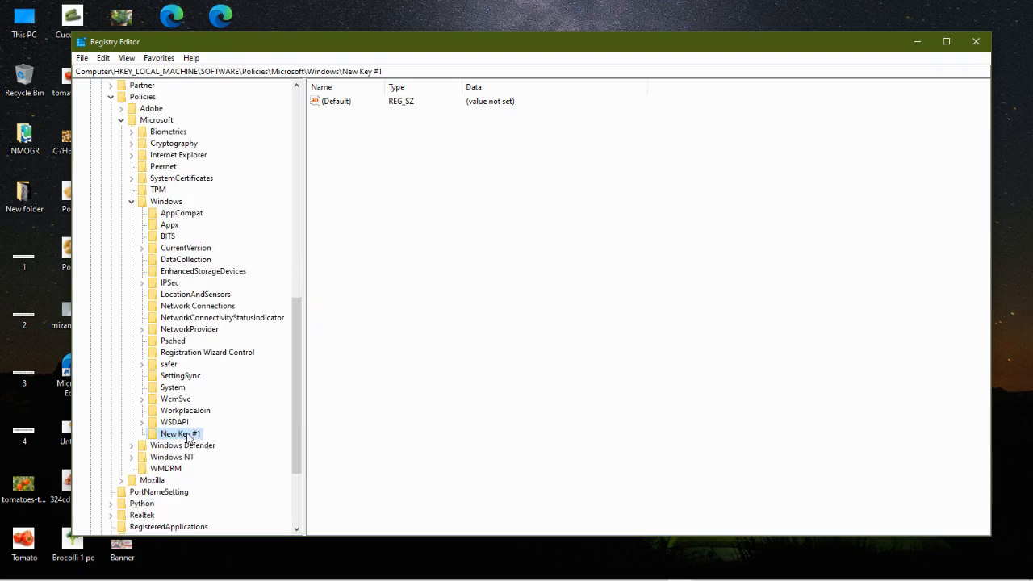
left_click(182, 445)
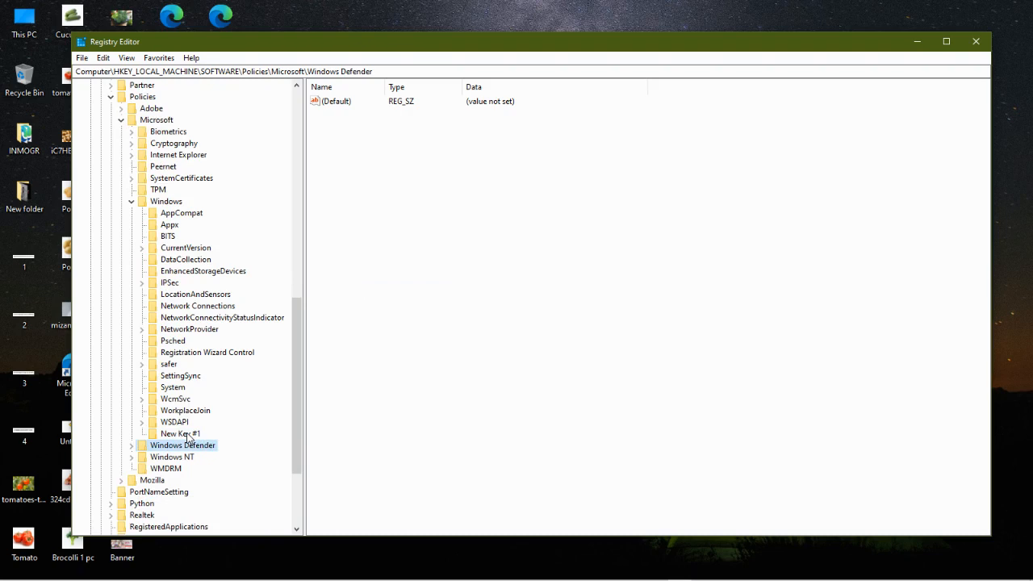
right_click(174, 433)
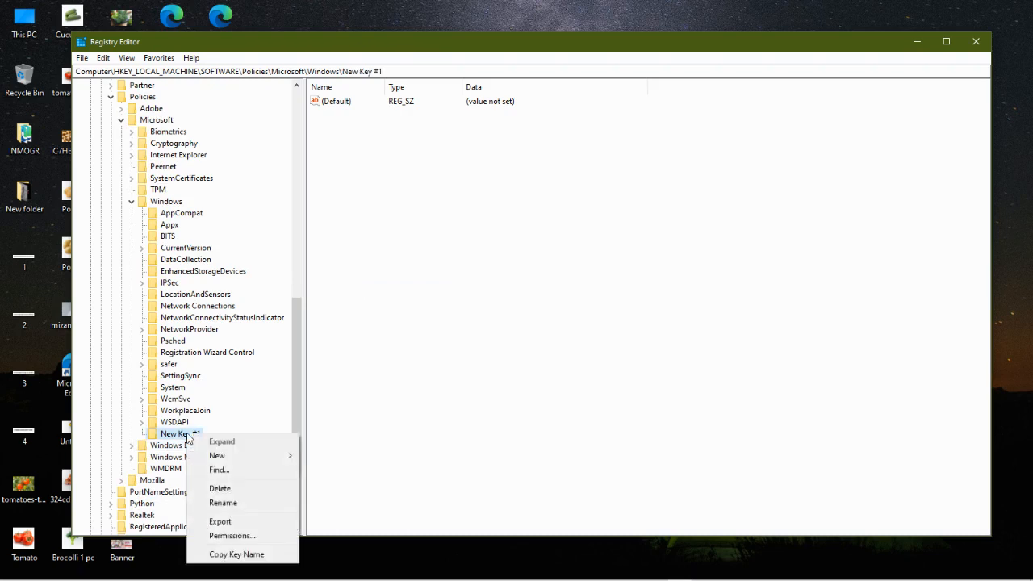
left_click(223, 503)
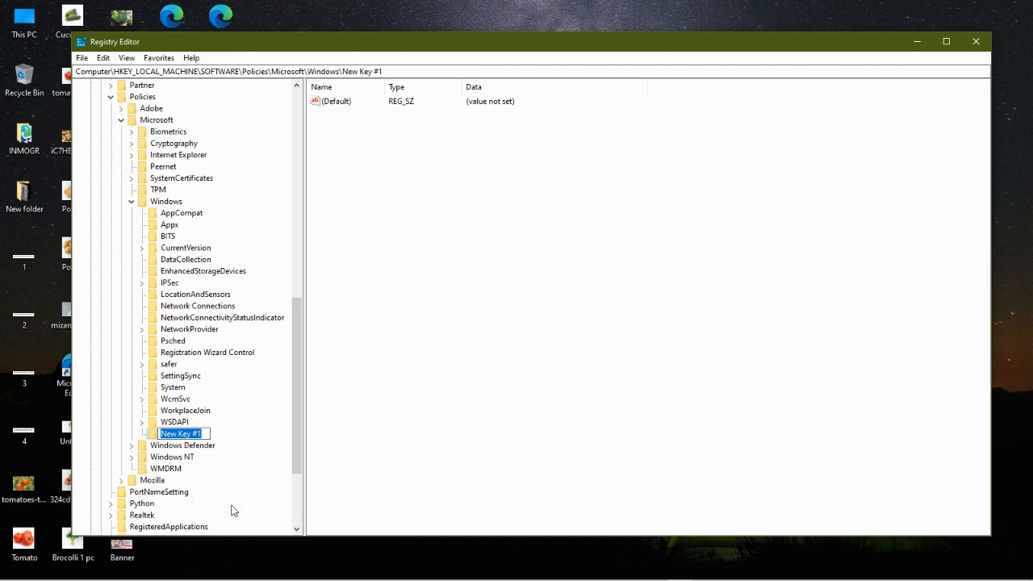
type("Windows")
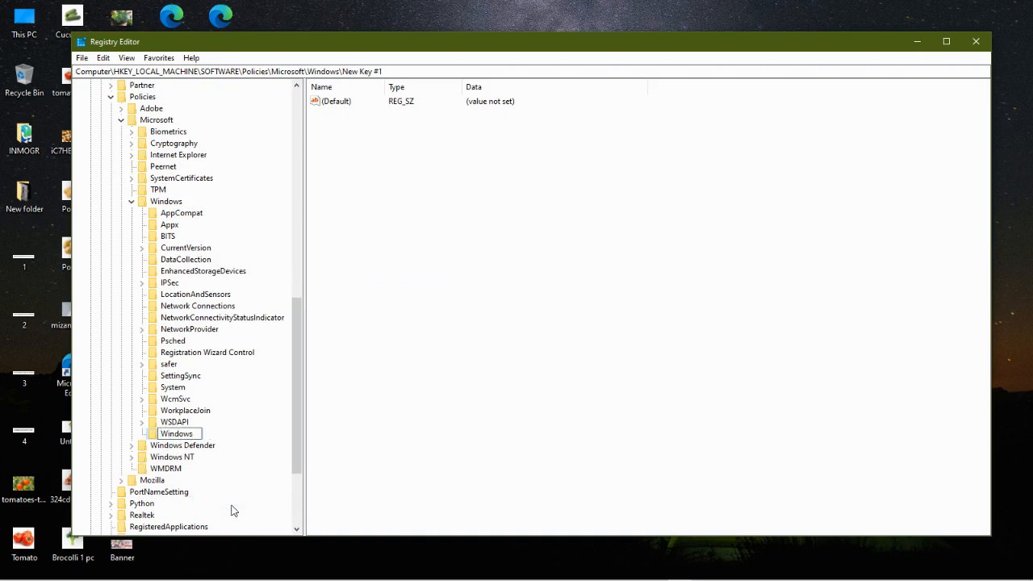
type("U")
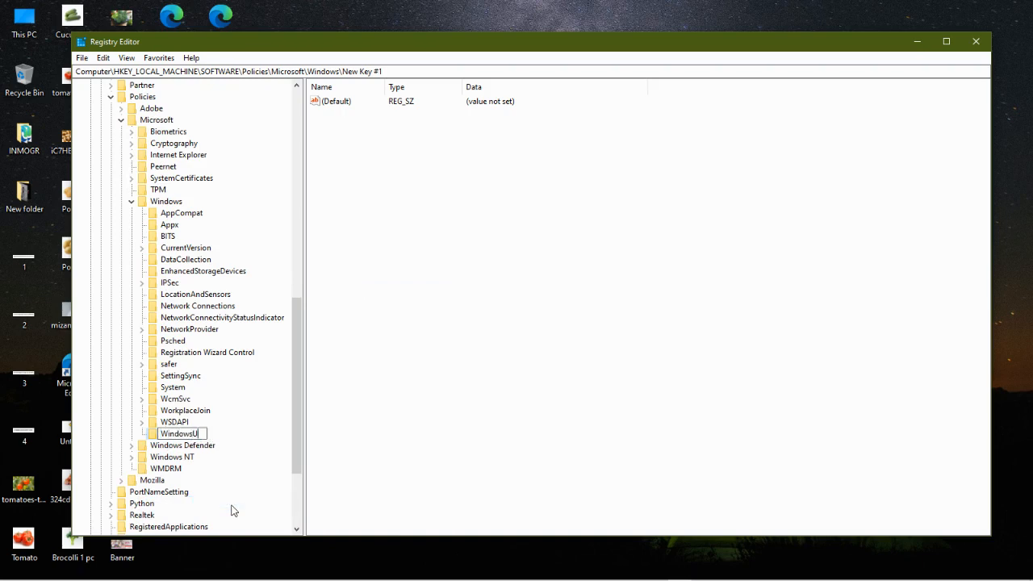
type("pdate")
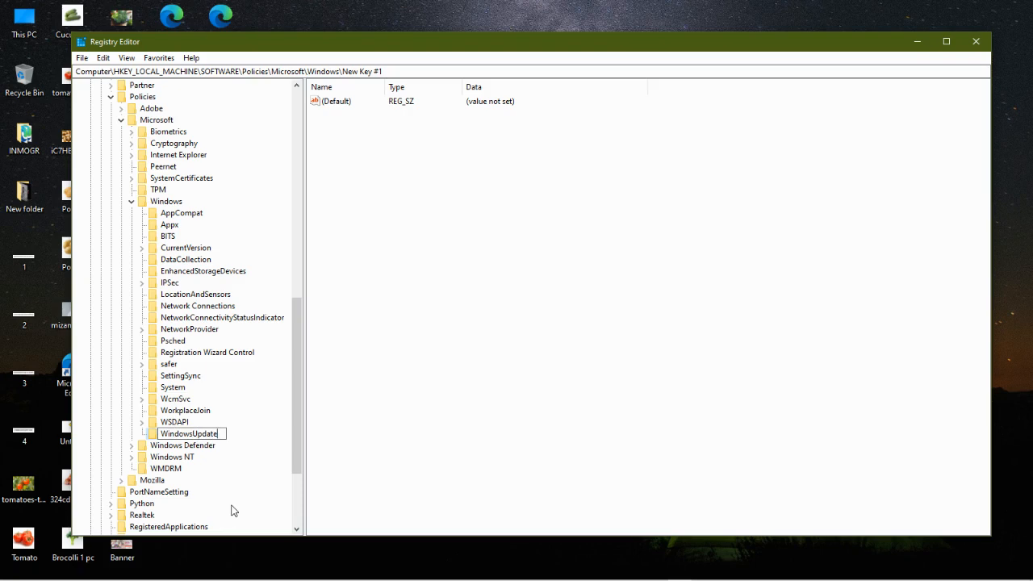
key("Enter")
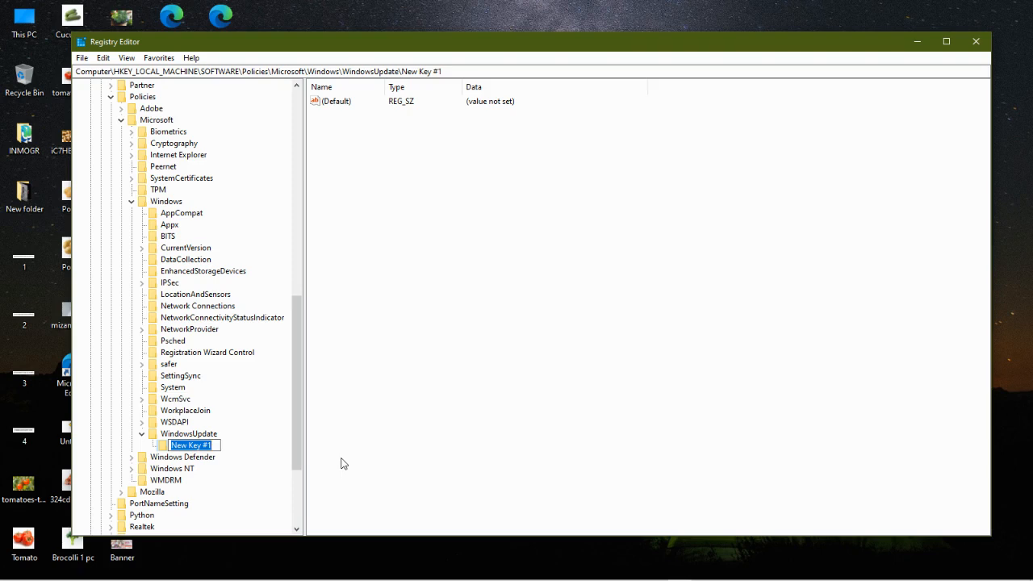
Name the new subkey AU and delete the extra key accidentally created inside it.
type("AU")
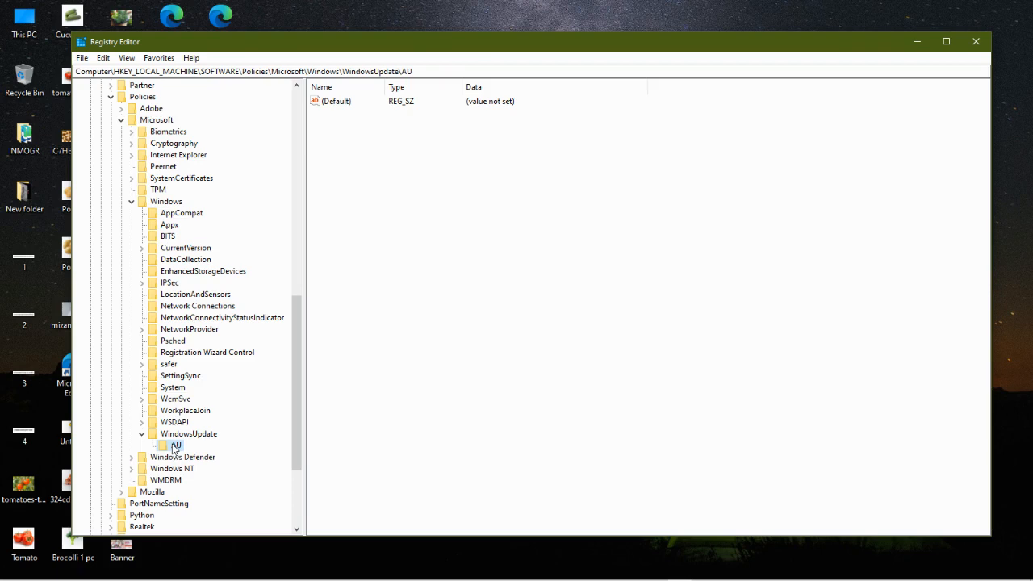
right_click(175, 445)
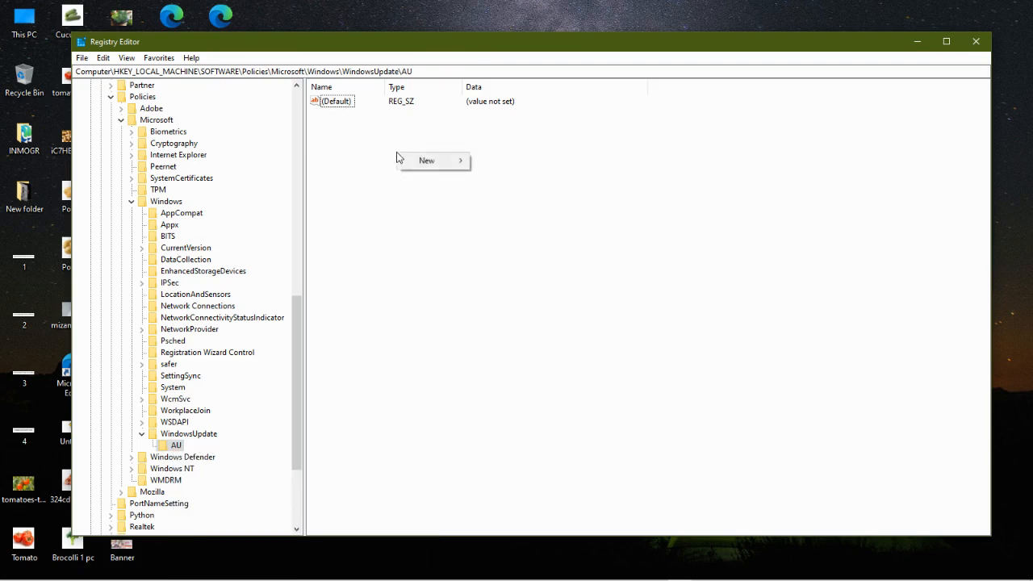
left_click(427, 160)
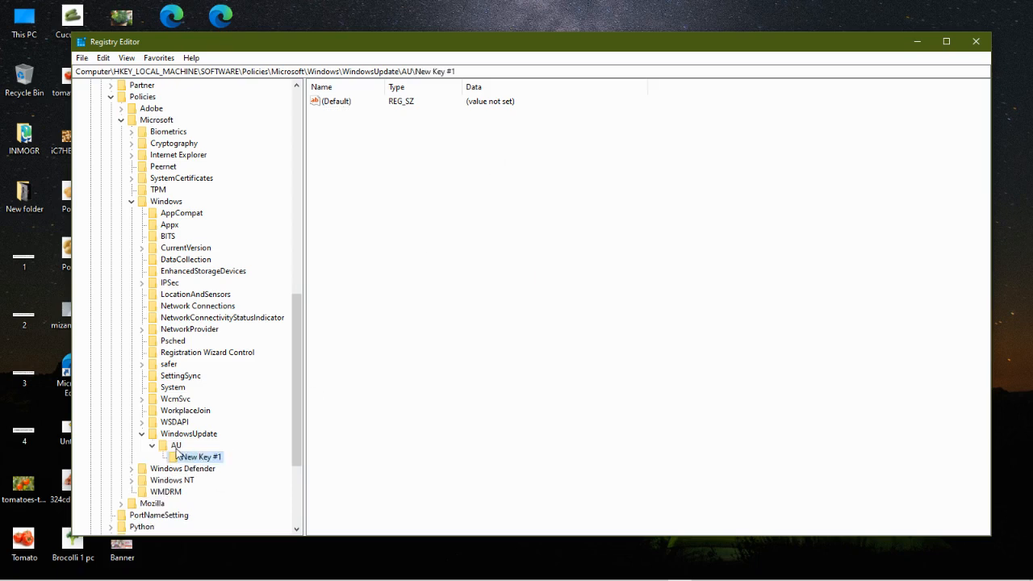
right_click(200, 457)
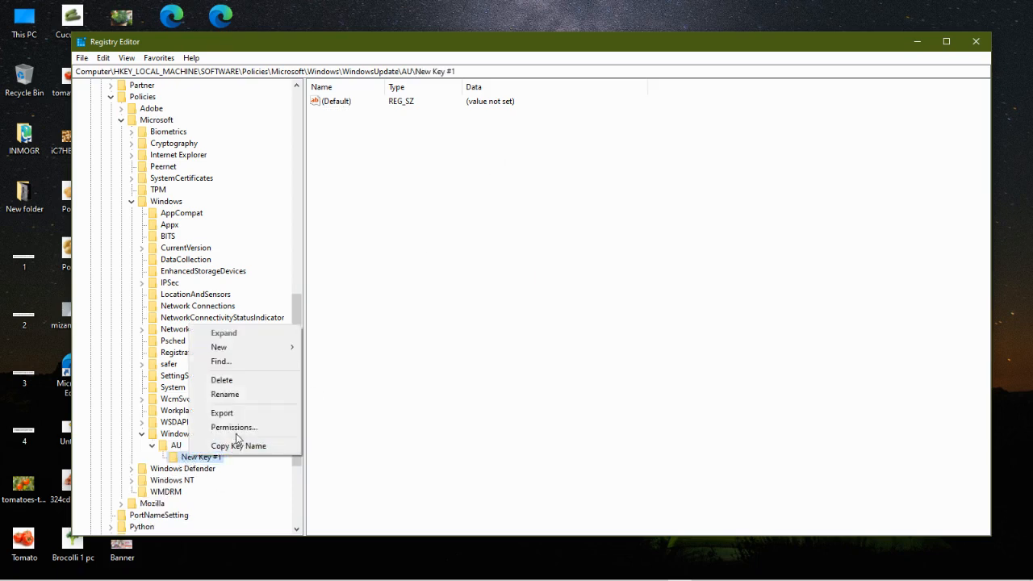
left_click(221, 379)
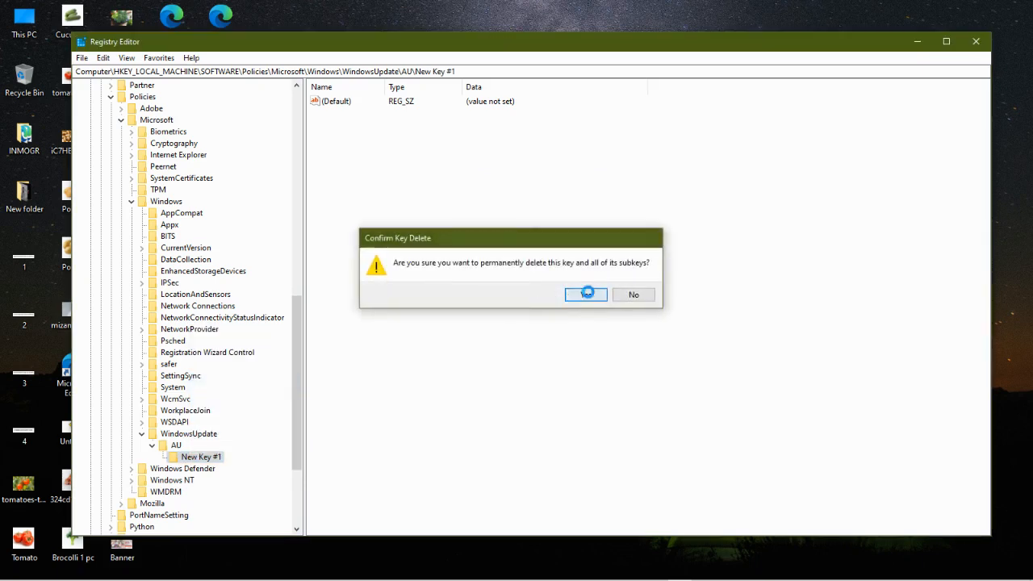
left_click(586, 294)
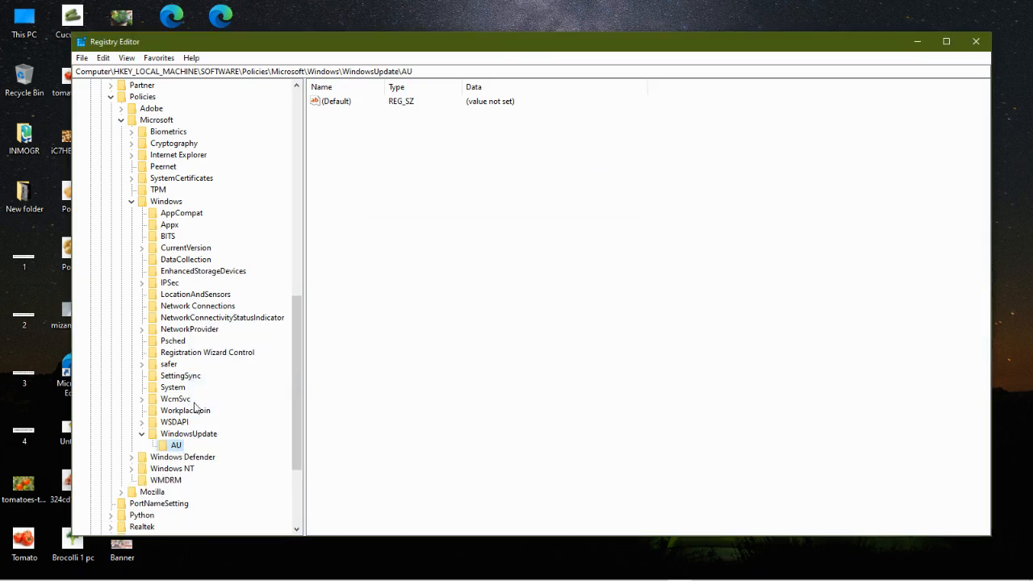
right_click(176, 445)
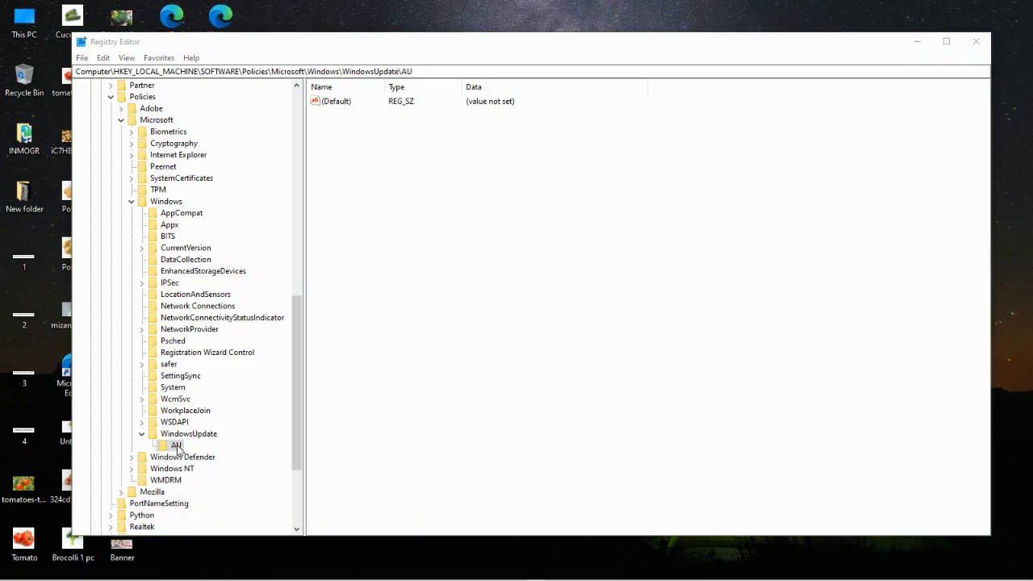
Add a DWORD (32-bit) value named NoAutoUpdate inside the AU key.
right_click(176, 445)
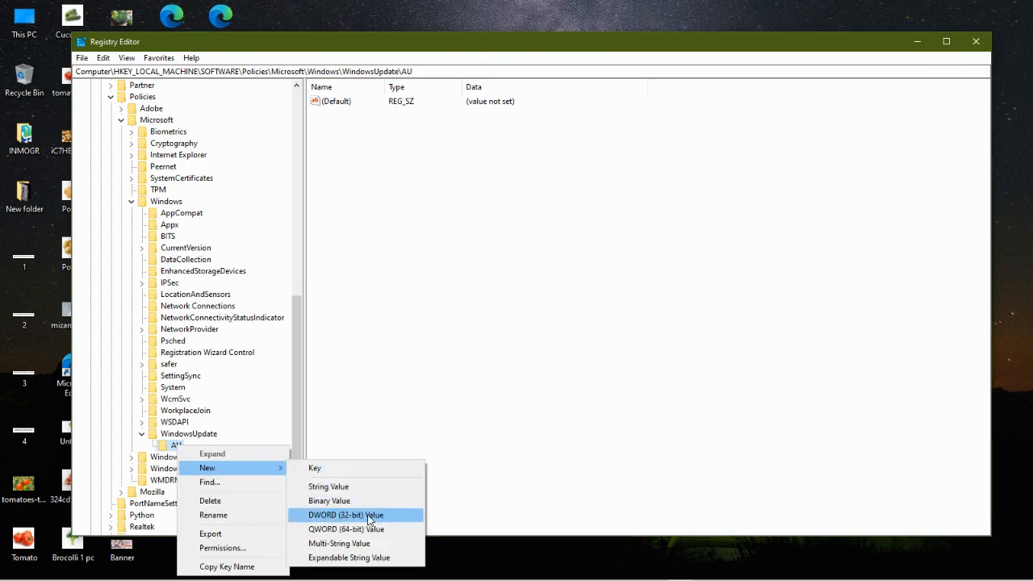
left_click(347, 515)
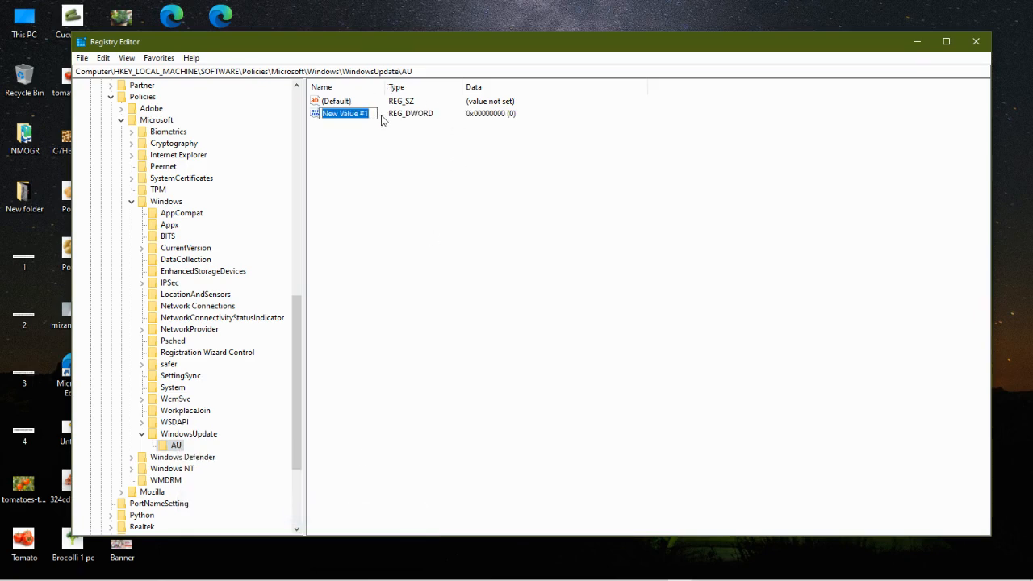
type("NoAutoUpdate")
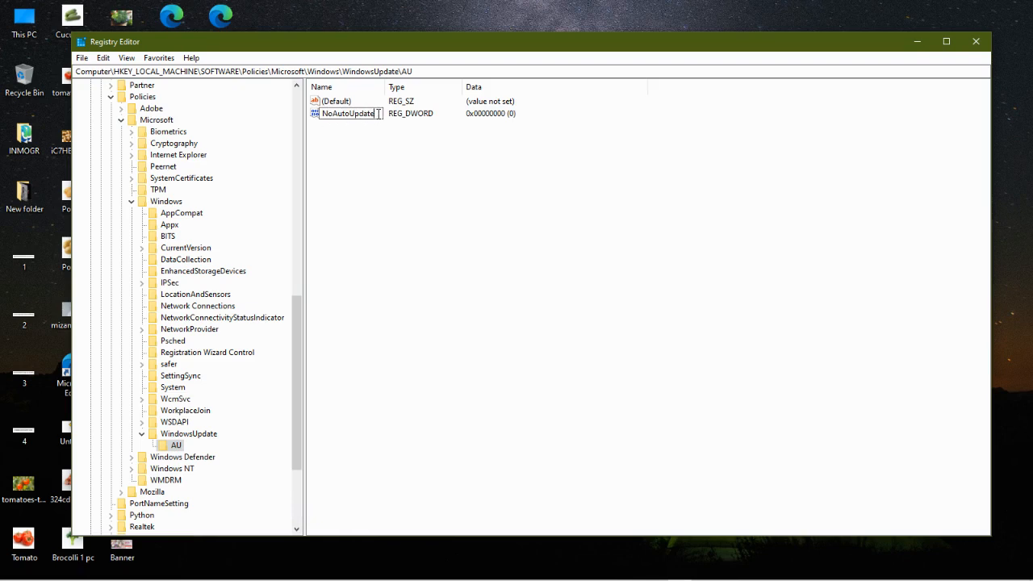
right_click(348, 113)
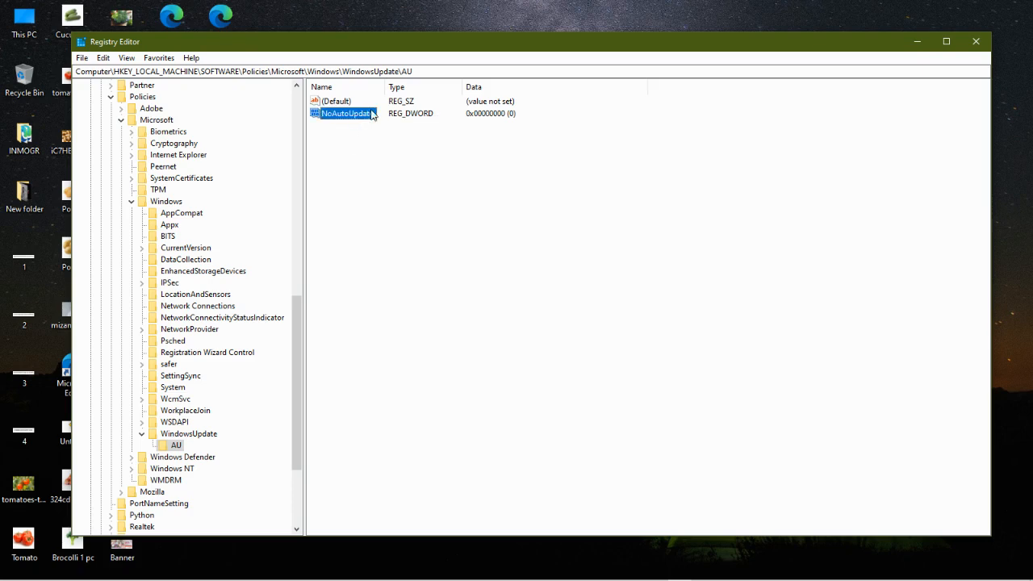
Edit NoAutoUpdate and save its value data as 1.
double_click(347, 114)
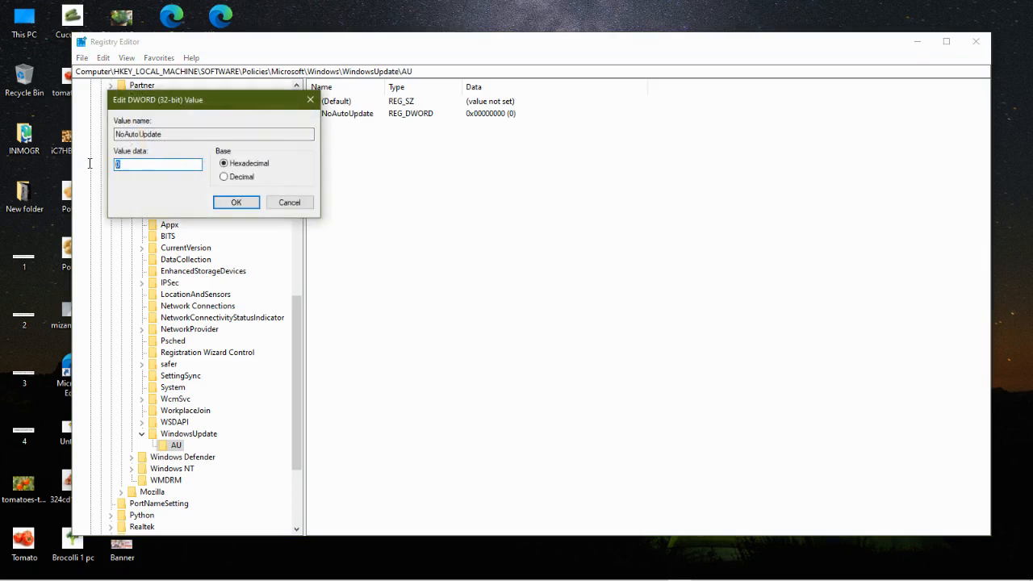
type("1")
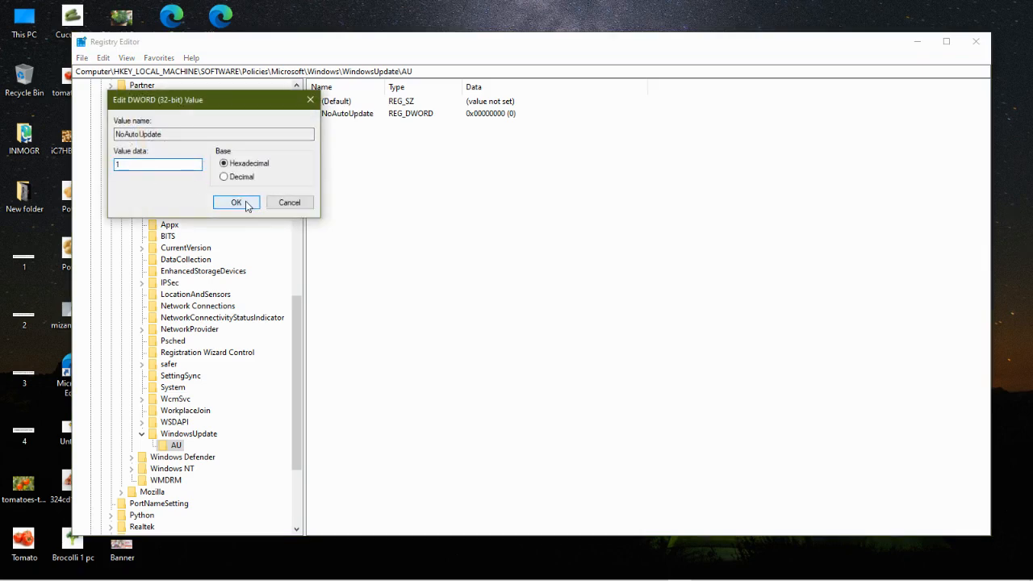
left_click(236, 203)
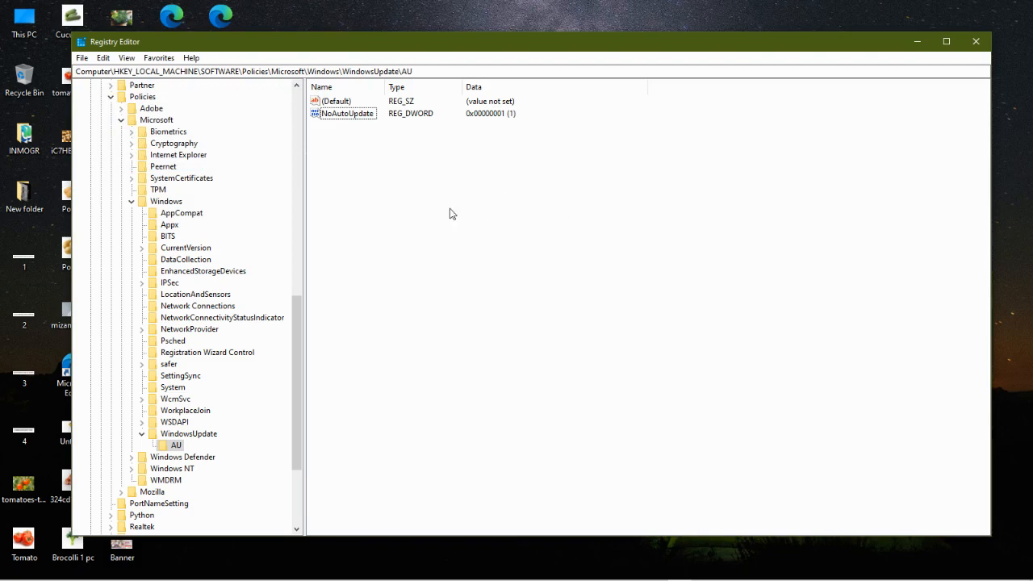
mouse_move(401, 224)
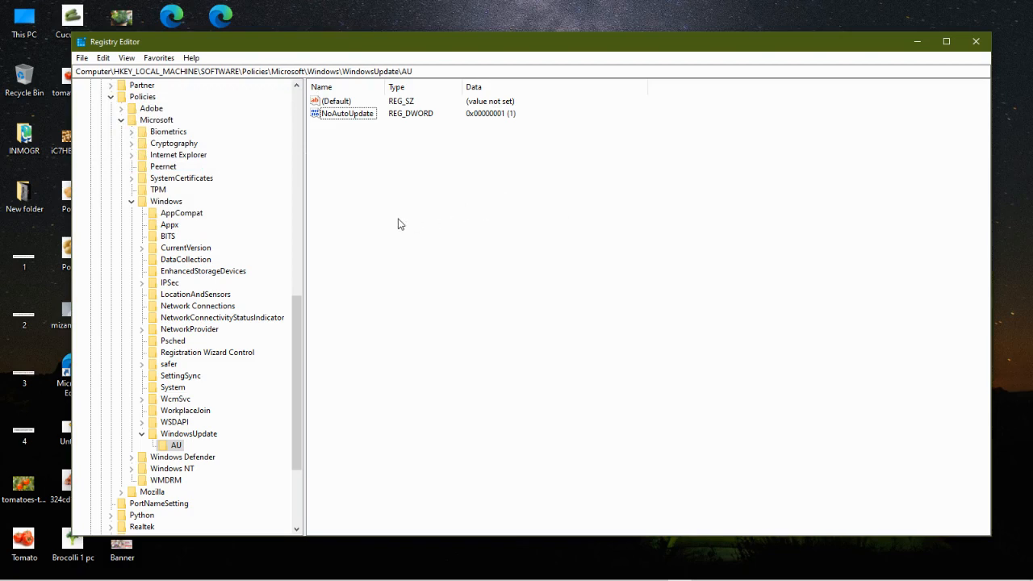
mouse_move(402, 219)
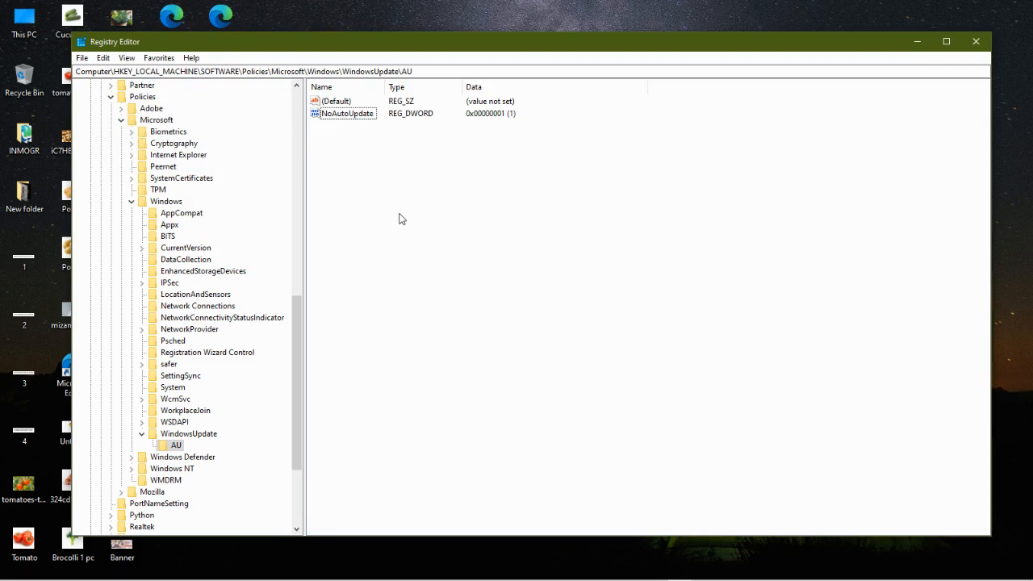
mouse_move(621, 224)
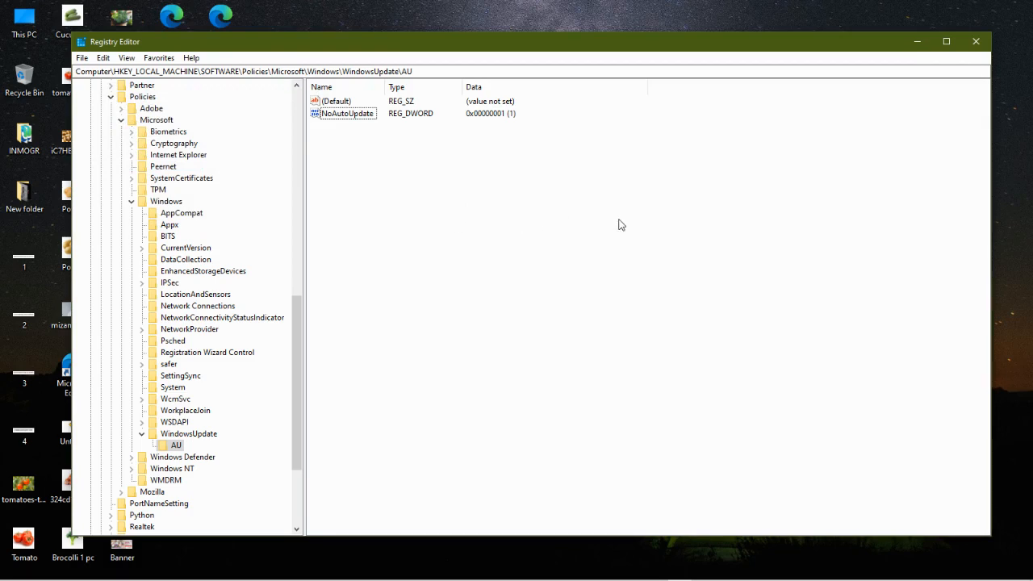
Close the Registry Editor window to return to the desktop.
left_click(976, 41)
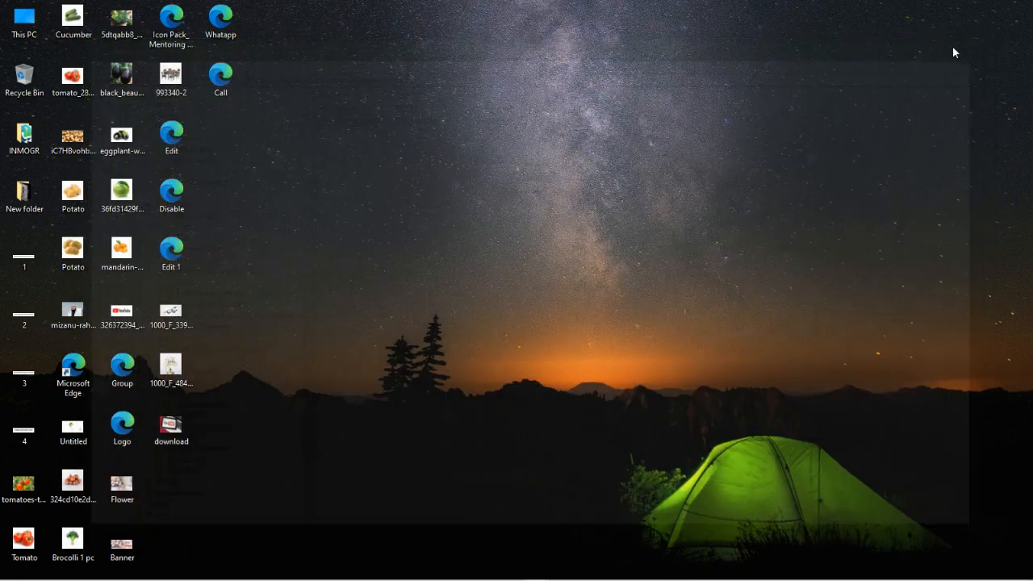
mouse_move(485, 158)
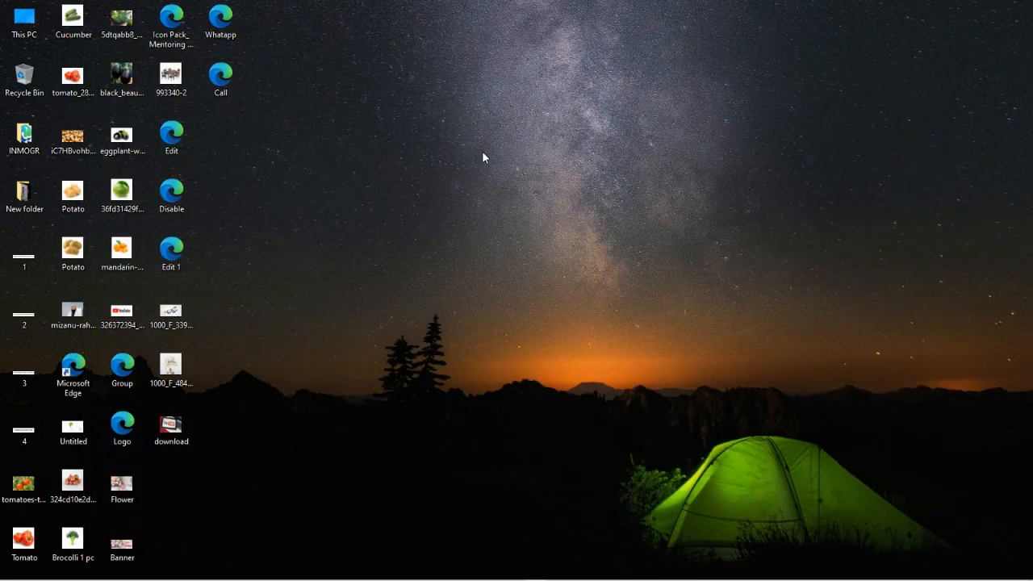
mouse_move(473, 244)
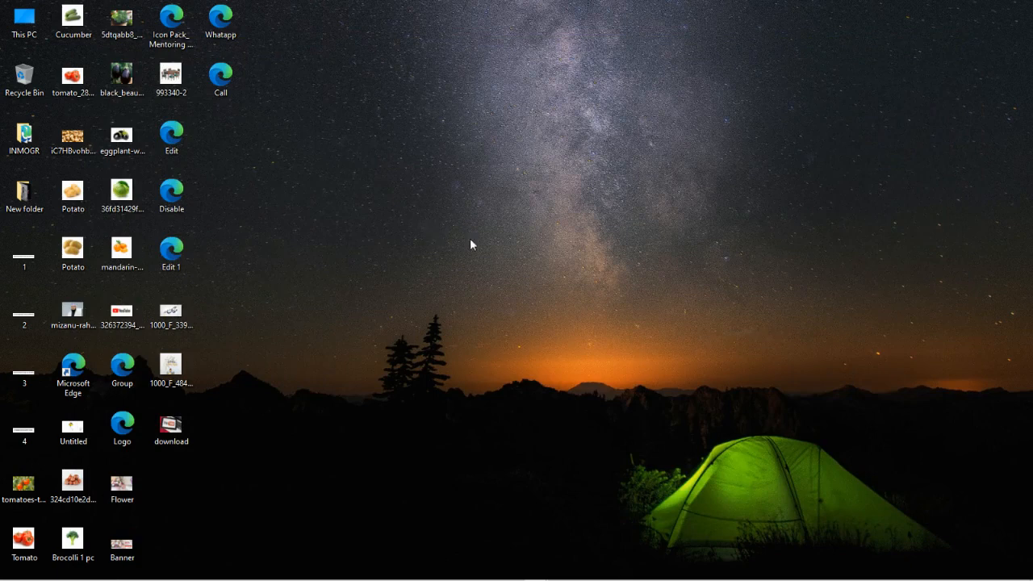
mouse_move(398, 267)
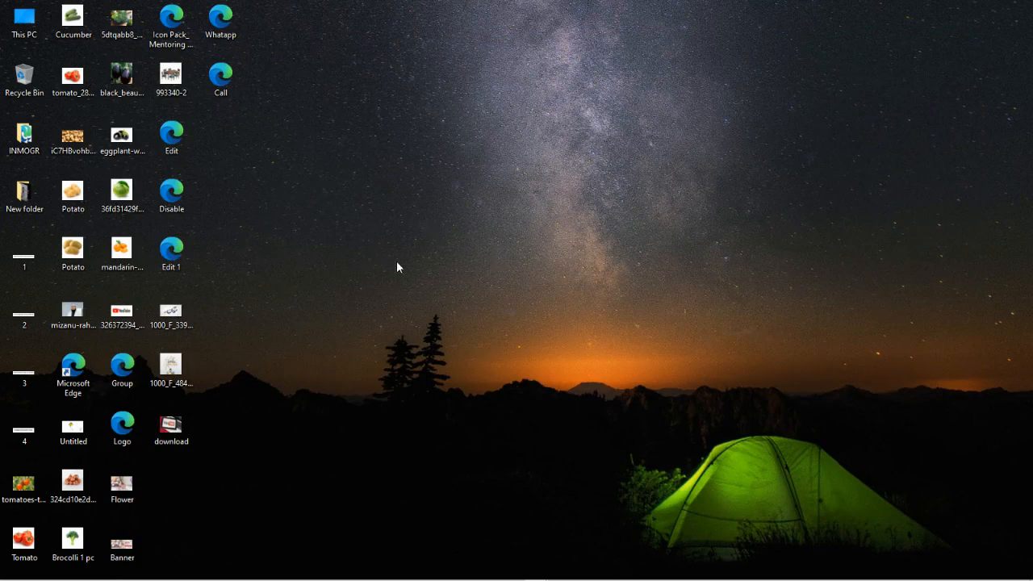